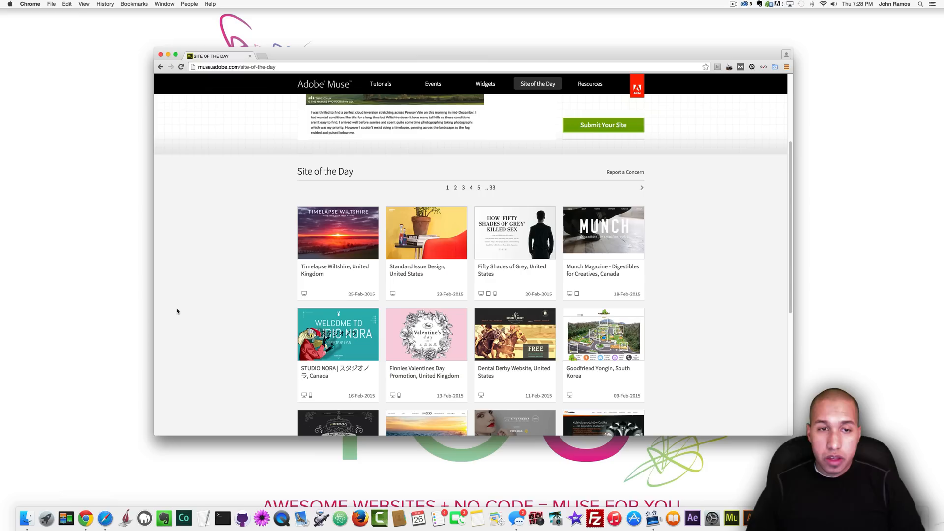
mouse_move(264, 234)
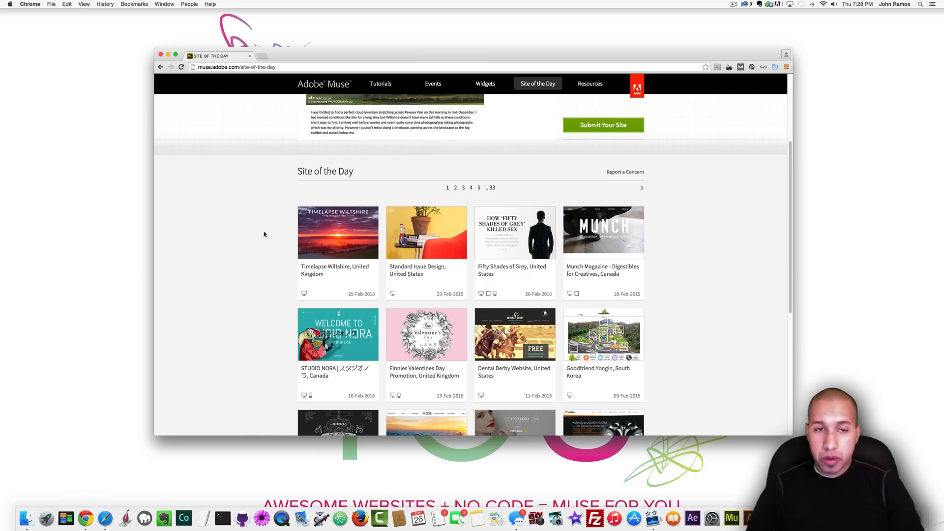
mouse_move(338, 232)
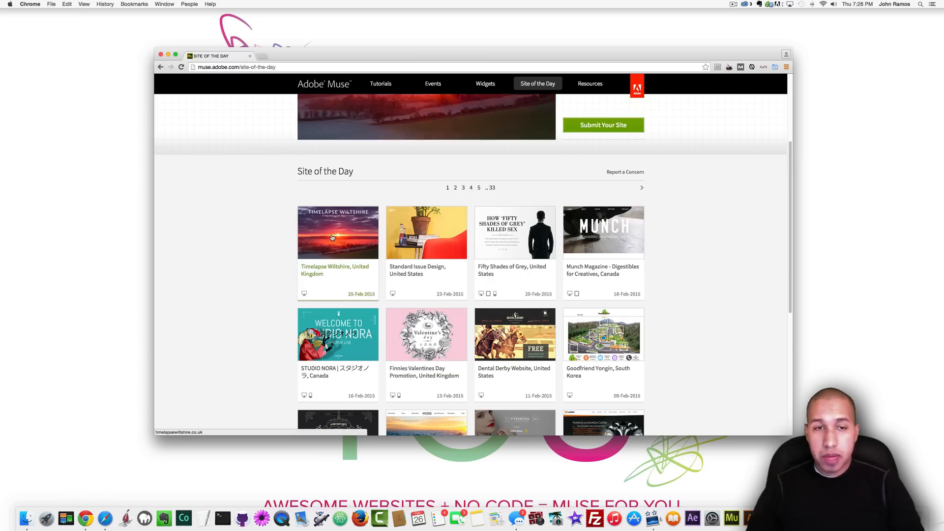
mouse_move(629, 238)
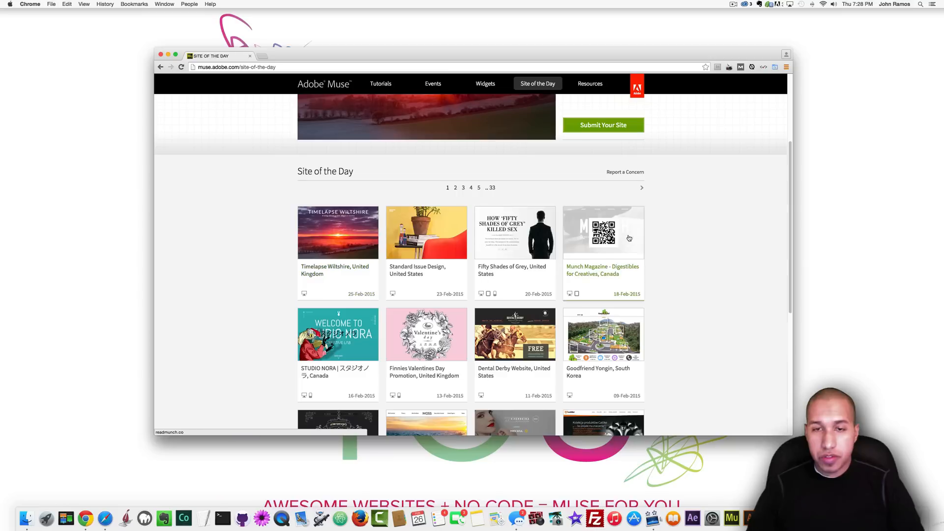
mouse_move(337, 268)
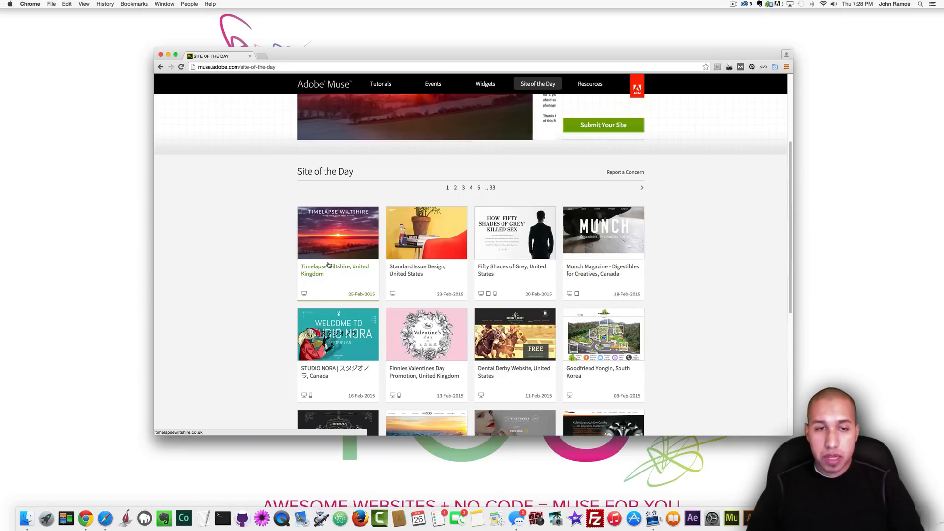
Open the Timelapse Wiltshire site from the gallery and scroll past the Shoot 13 and Shoot 12 posts.
click(338, 232)
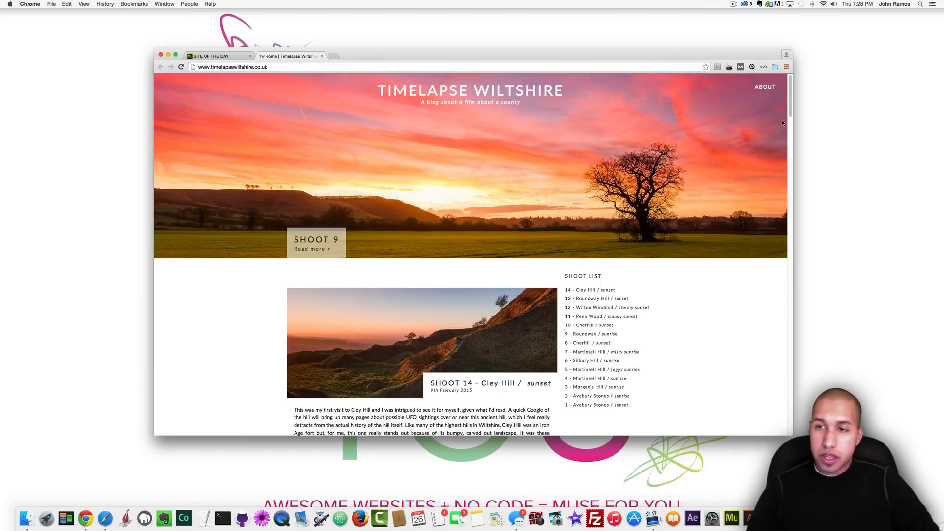
mouse_move(499, 93)
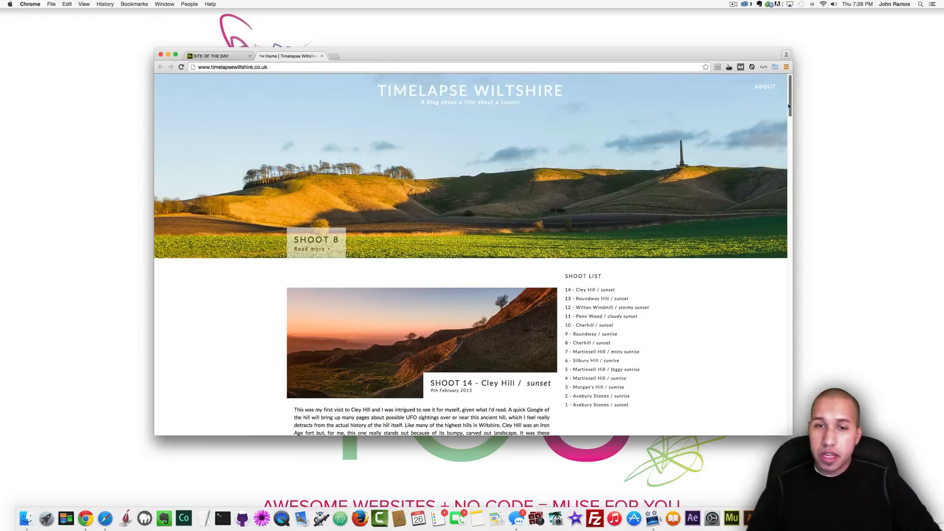
scroll(down, 3)
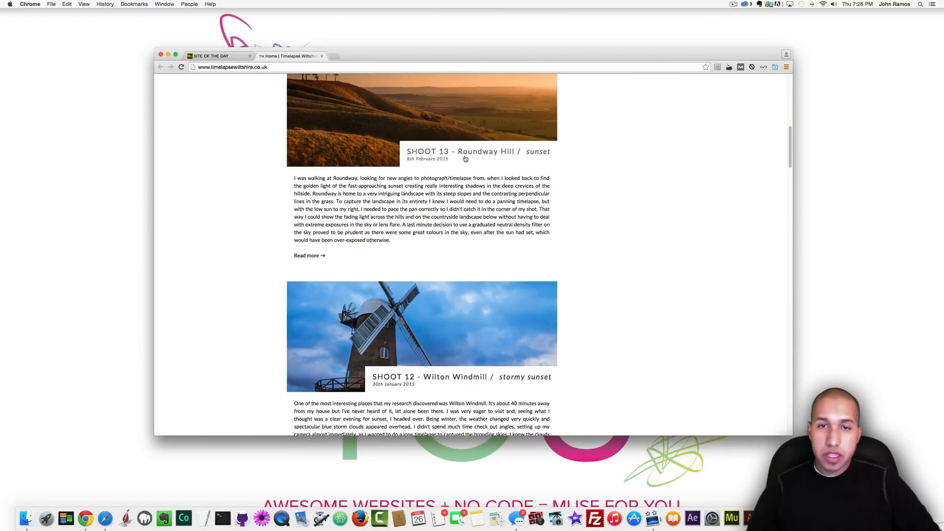
scroll(down, 3)
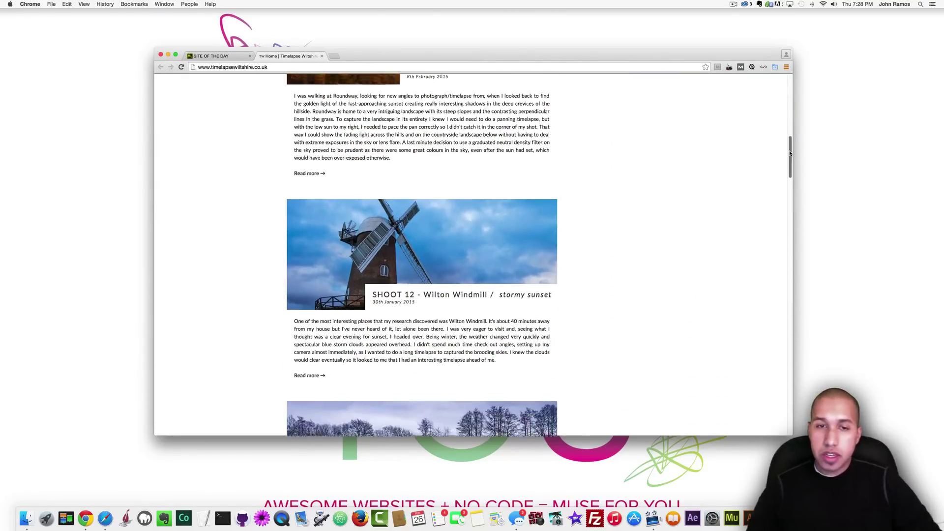
Open the Shoot 13 Roundway Hill sunset write-up and read down through its photos.
click(309, 173)
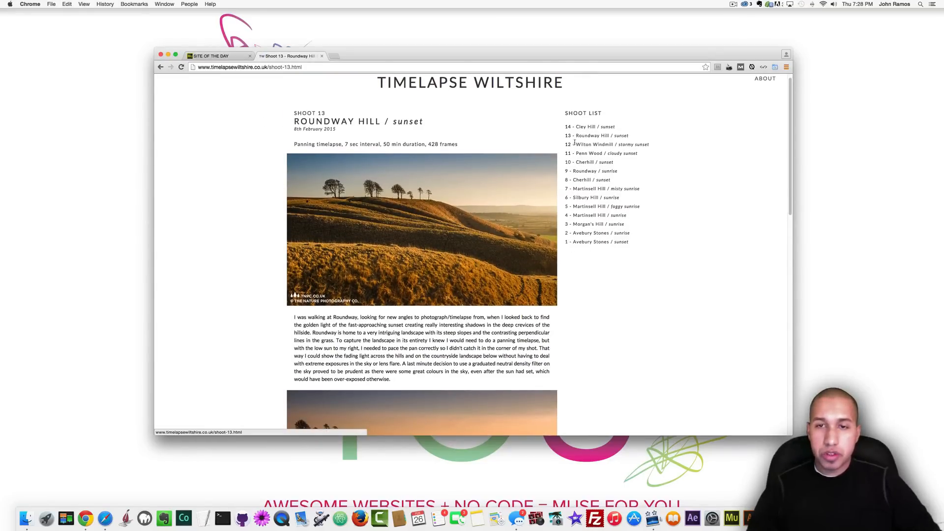
scroll(down, 3)
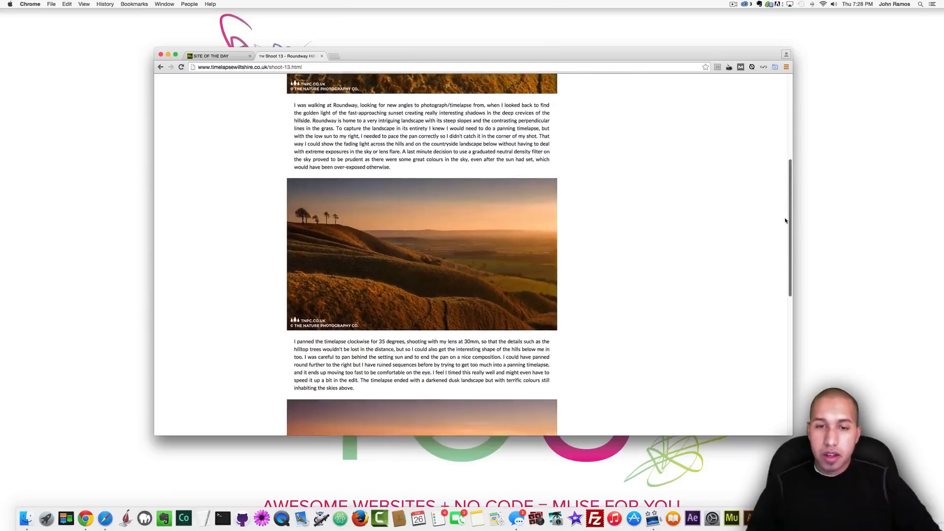
scroll(down, 3)
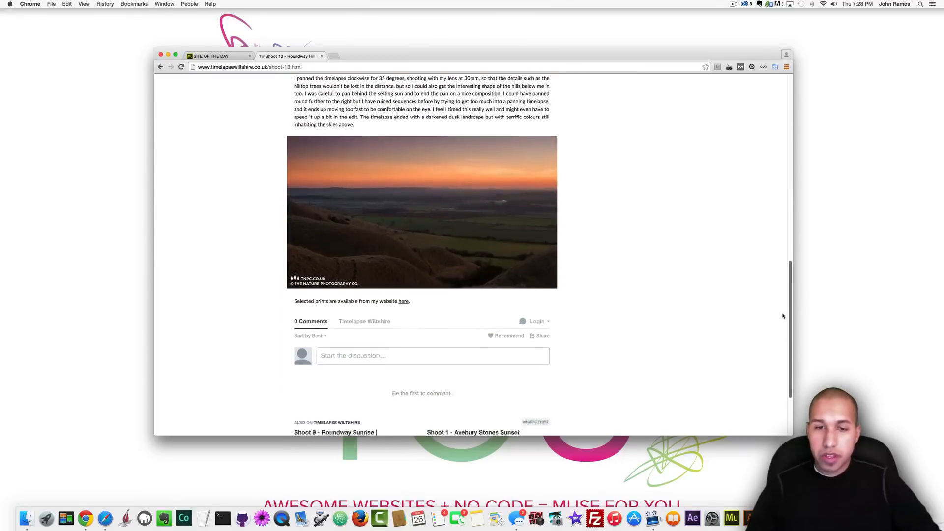
scroll(down, 3)
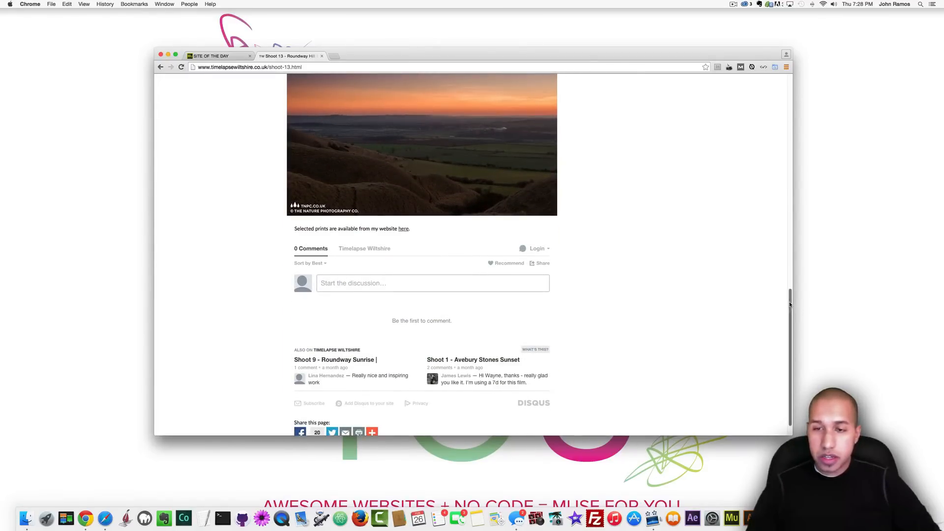
scroll(down, 3)
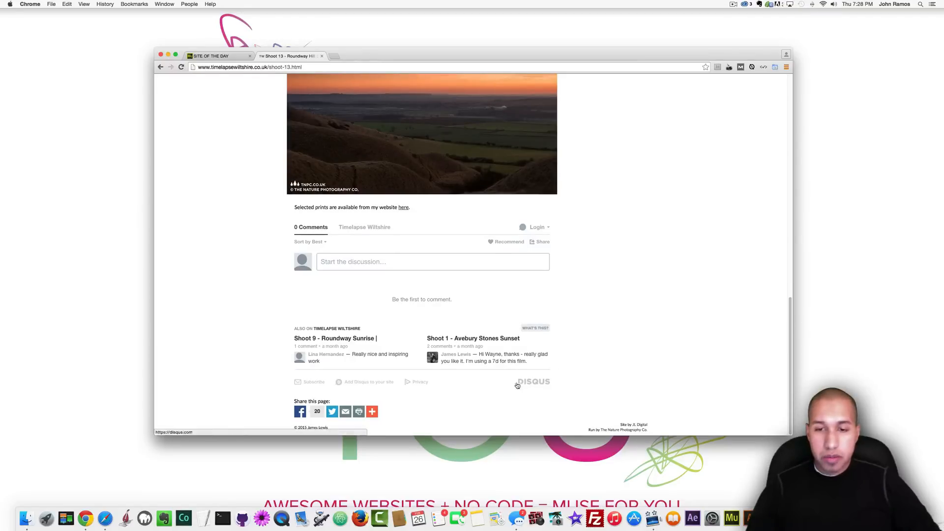
mouse_move(617, 317)
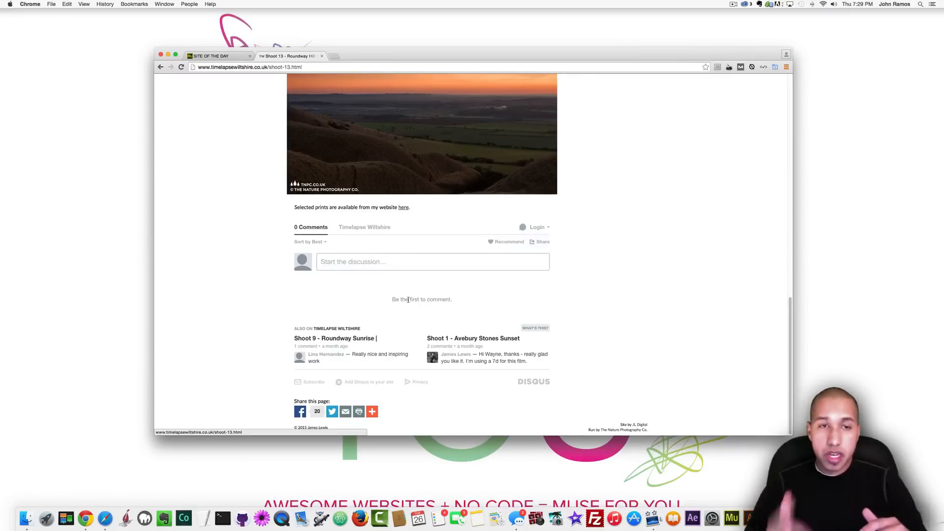
mouse_move(715, 299)
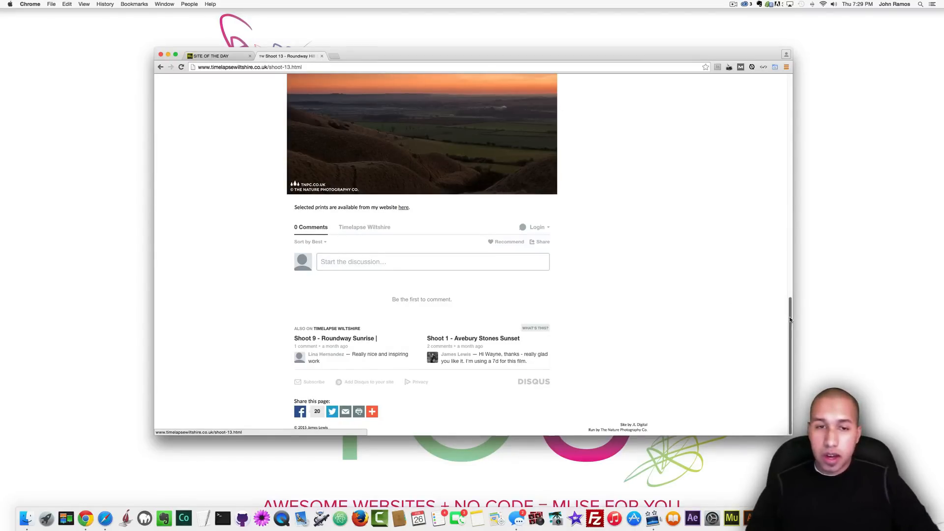
Reach the empty Disqus comments at the bottom, then scroll back toward the top.
scroll(down, 3)
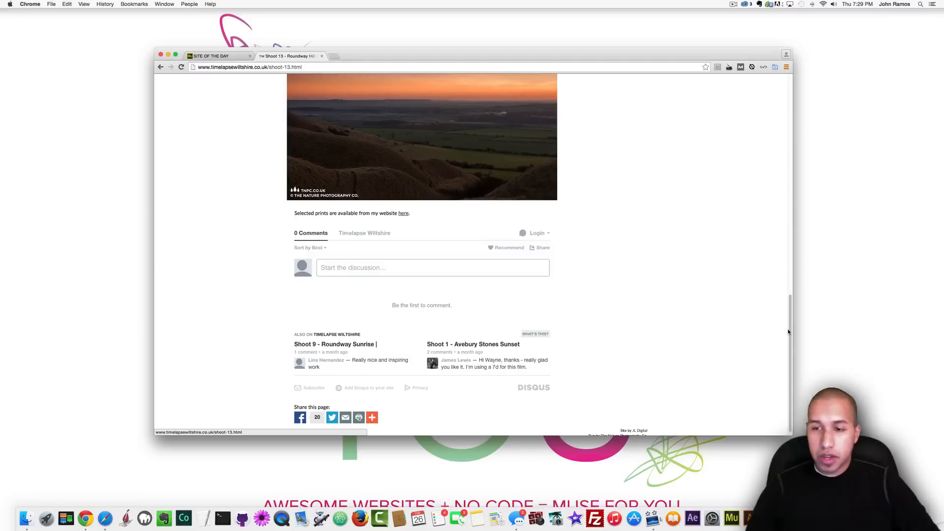
scroll(up, 3)
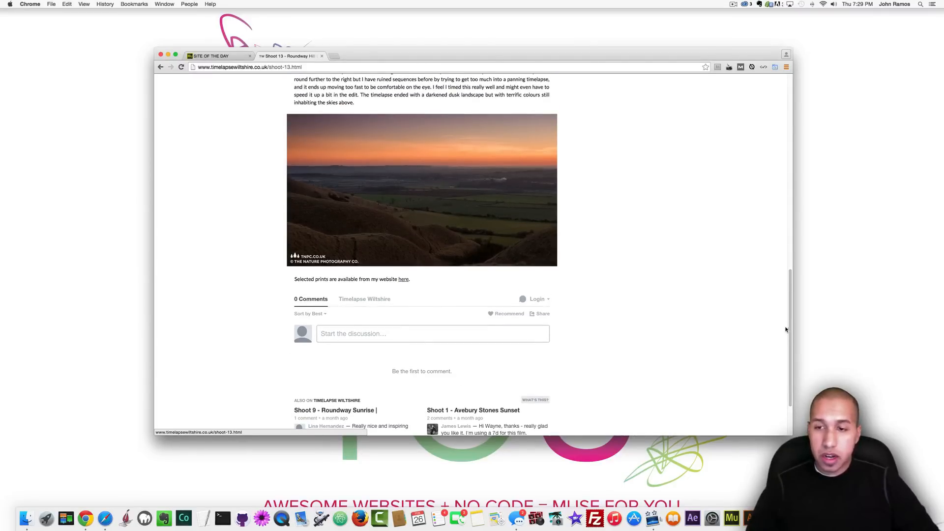
scroll(down, 3)
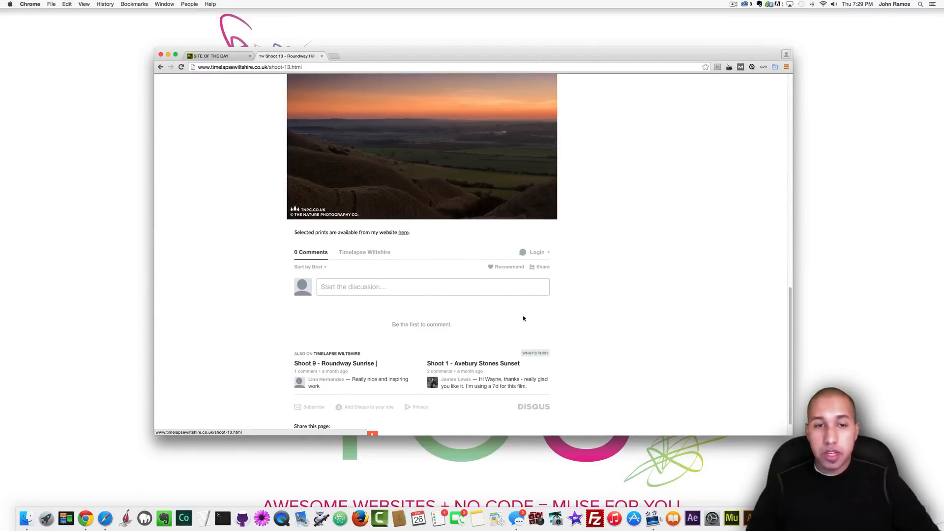
mouse_move(276, 306)
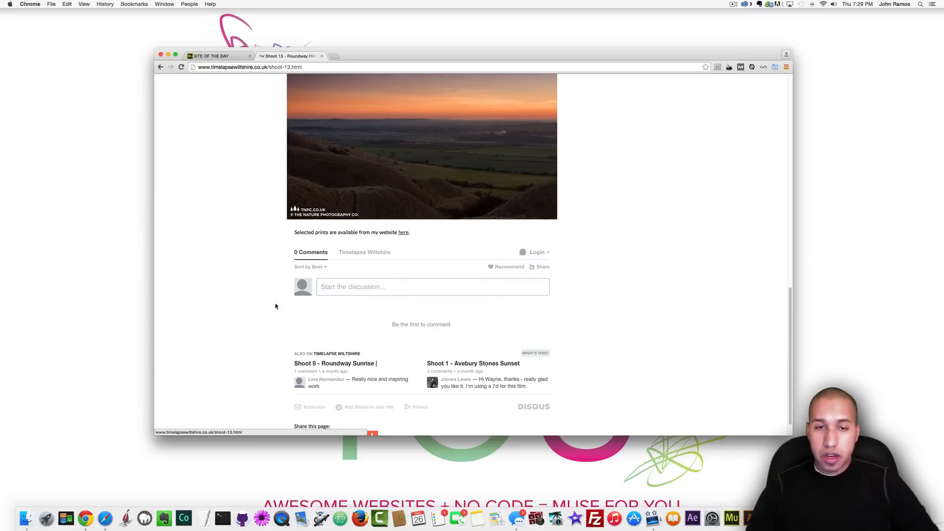
scroll(down, 3)
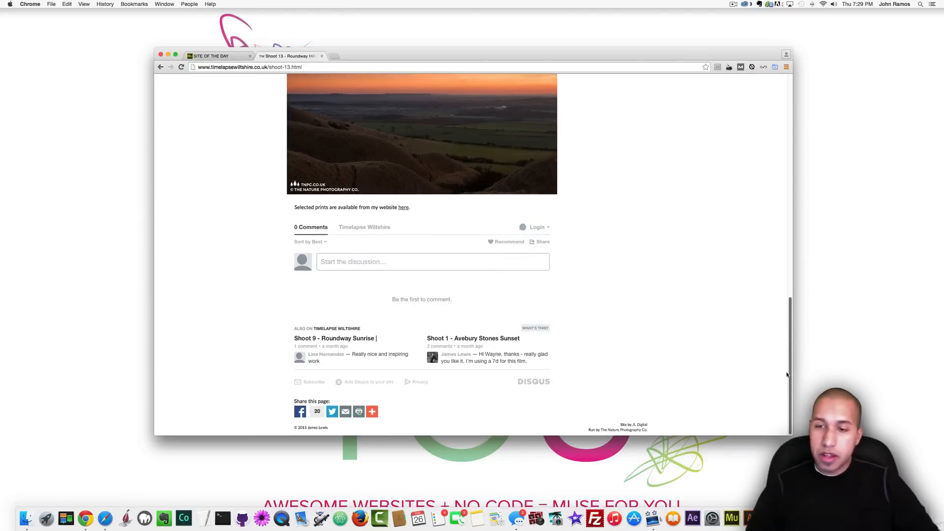
scroll(up, 3)
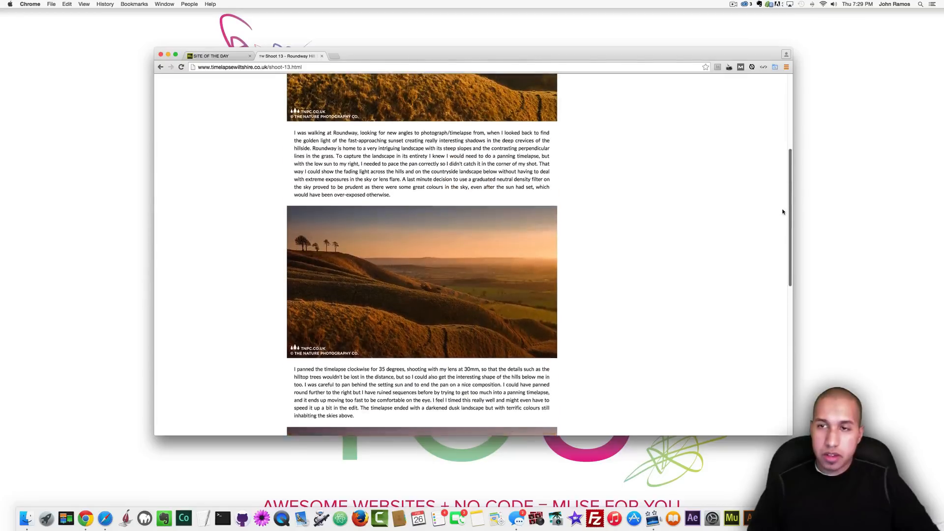
scroll(up, 3)
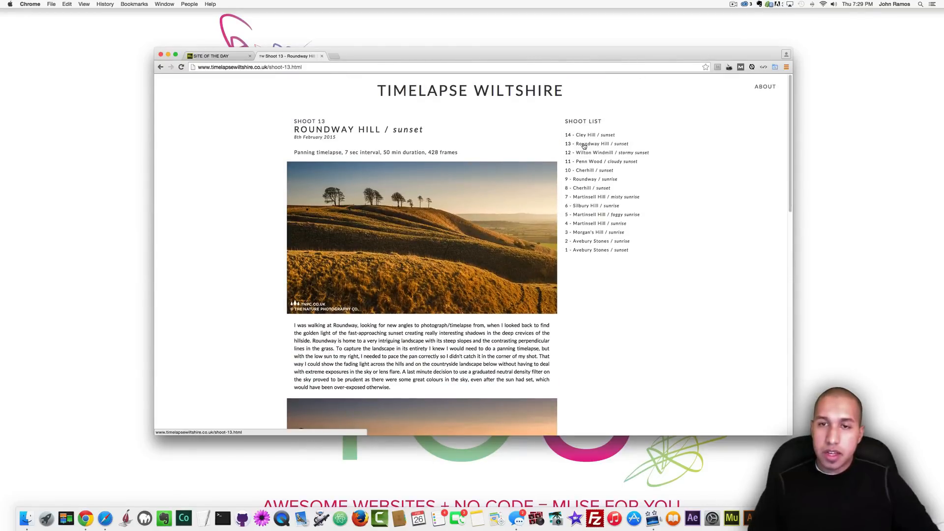
mouse_move(594, 170)
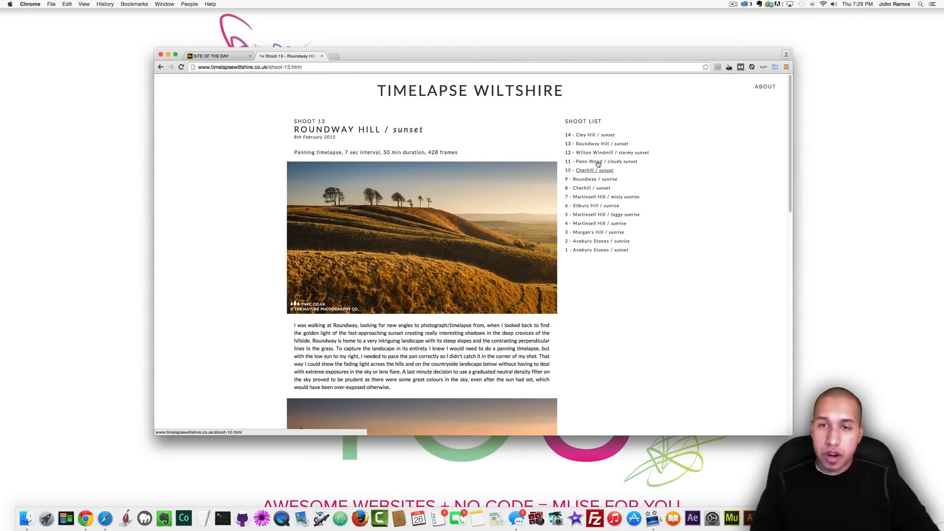
mouse_move(594, 134)
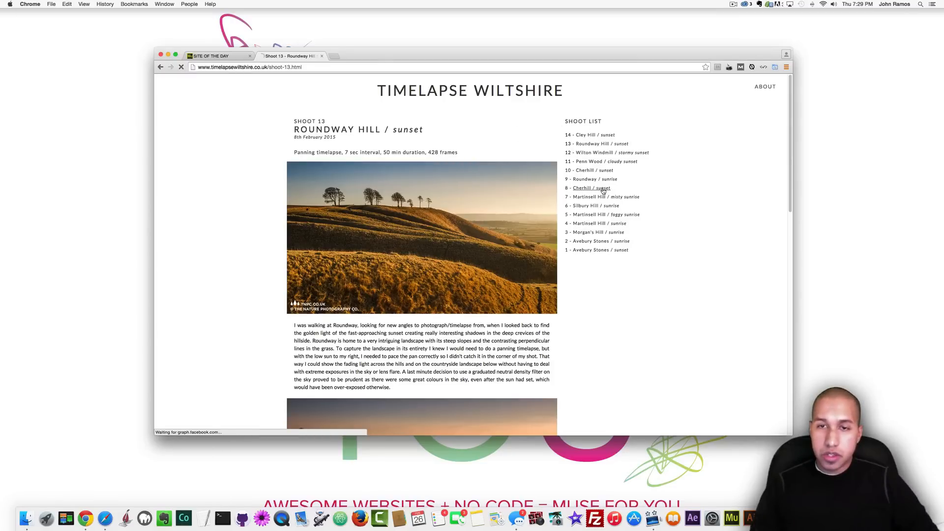
Visit the Cherhill sunset shoot and the About page with its contact form, then return to the home page.
click(589, 188)
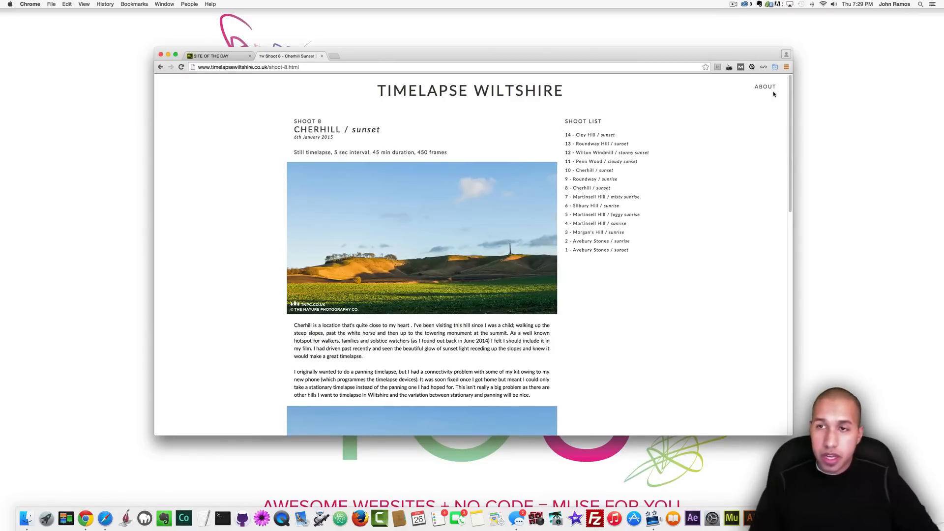
click(765, 86)
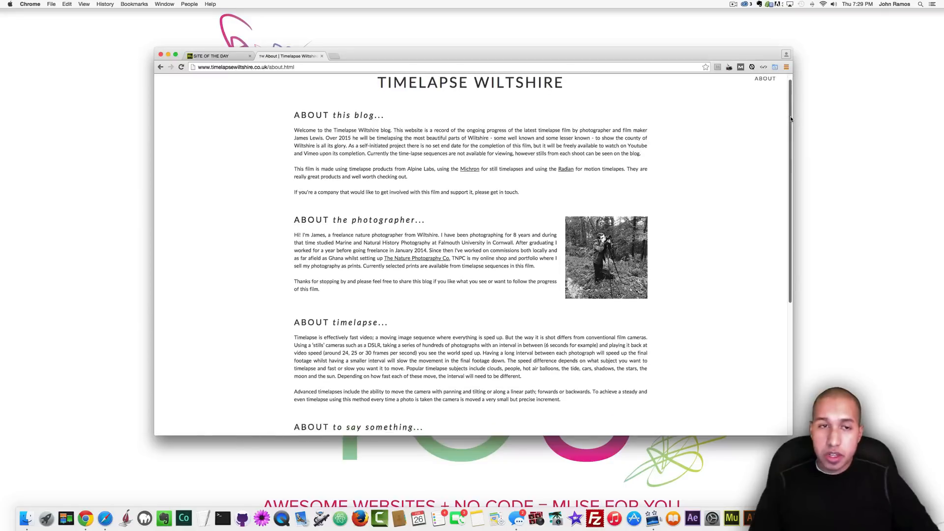
scroll(down, 3)
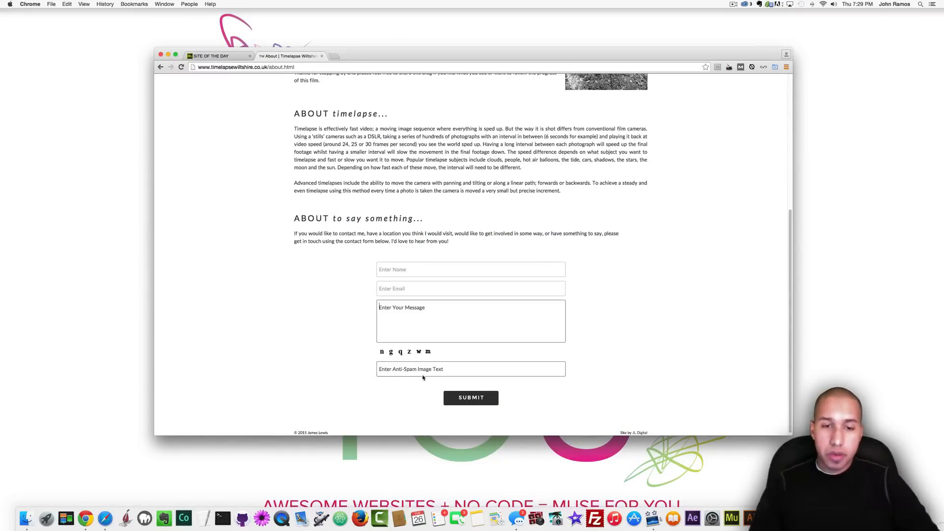
mouse_move(737, 352)
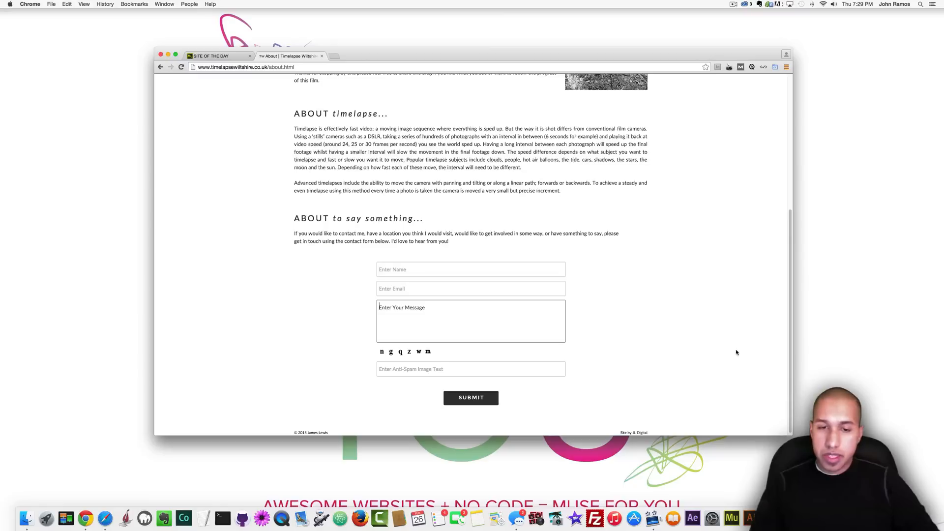
scroll(up, 3)
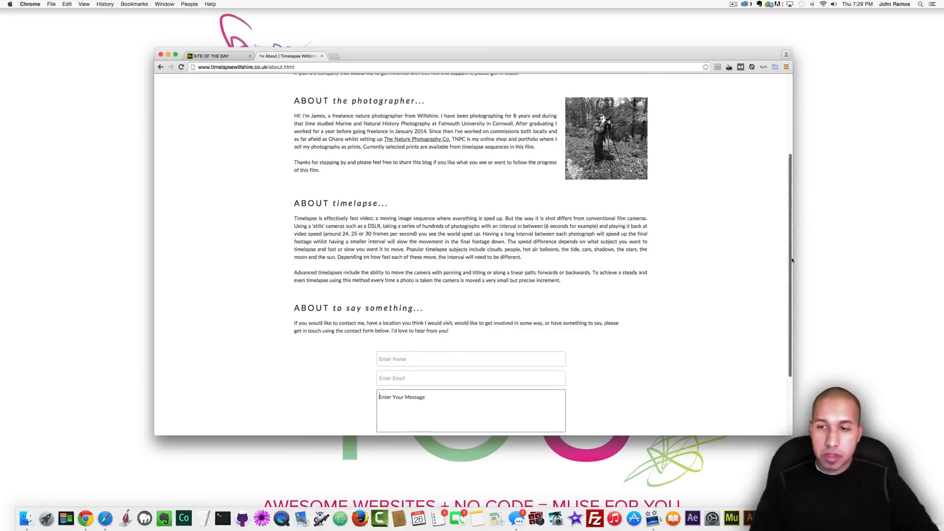
scroll(up, 3)
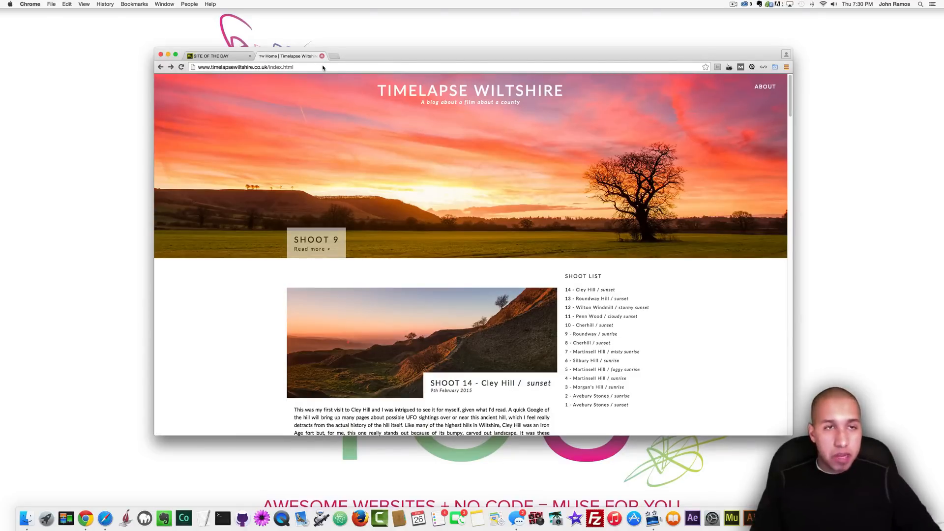
mouse_move(322, 56)
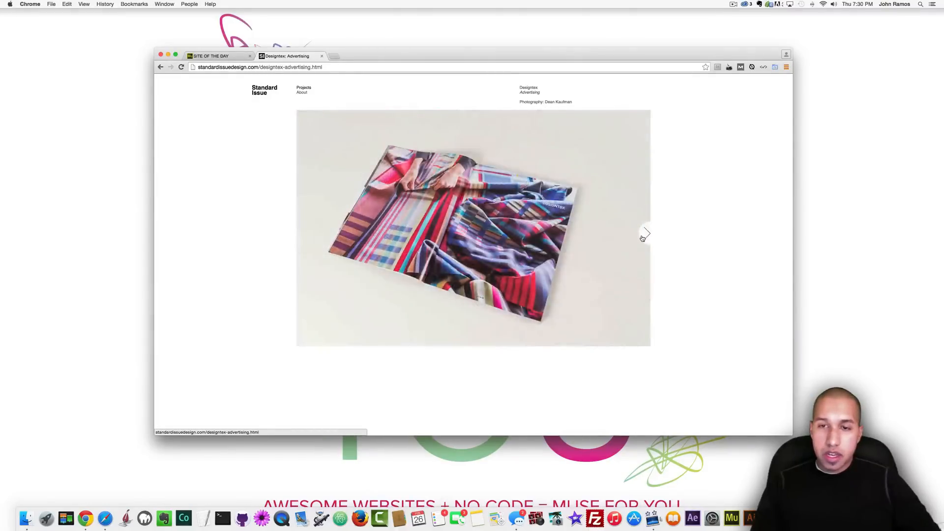
Step through the advertising project photos, then open the furniture project and browse its slideshow.
click(647, 234)
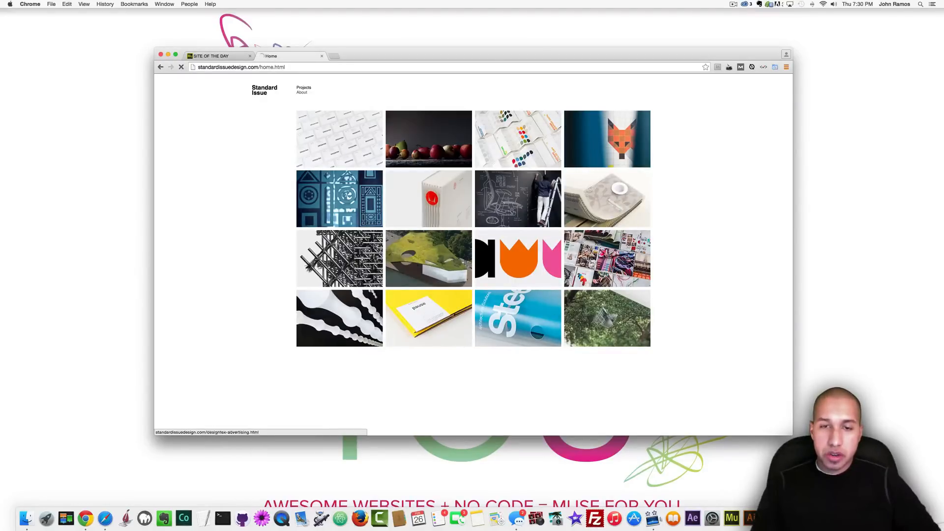
click(428, 318)
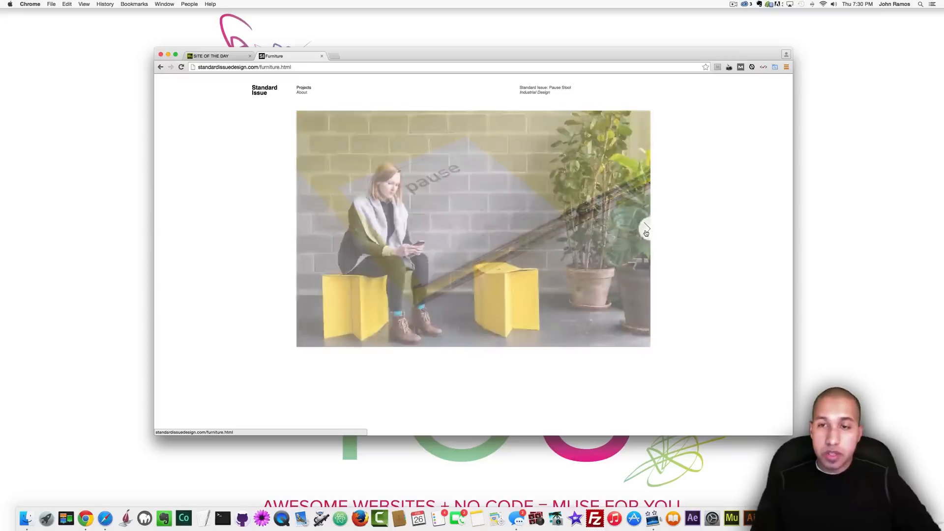
click(645, 228)
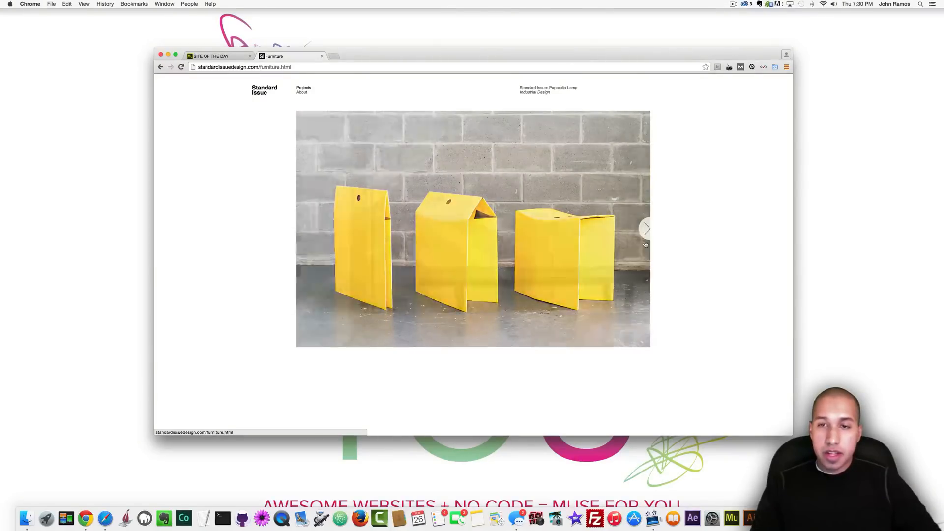
click(645, 229)
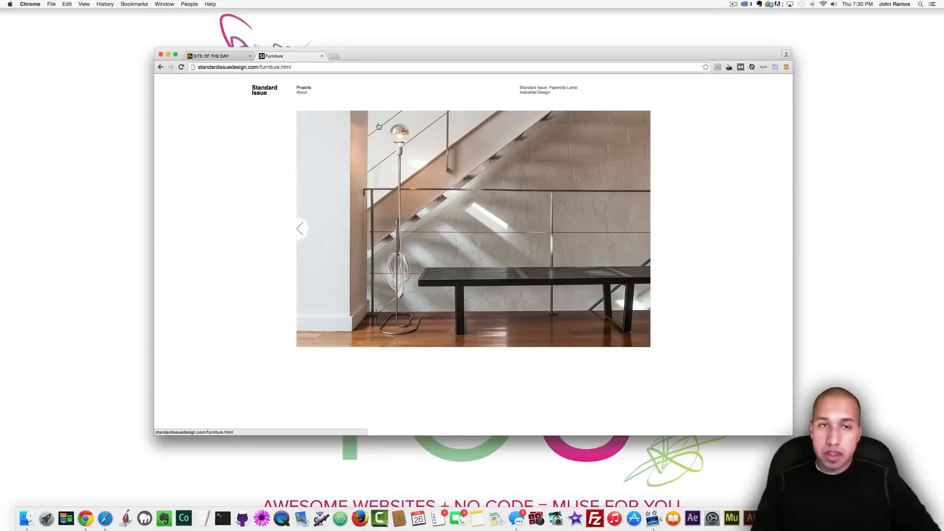
mouse_move(304, 97)
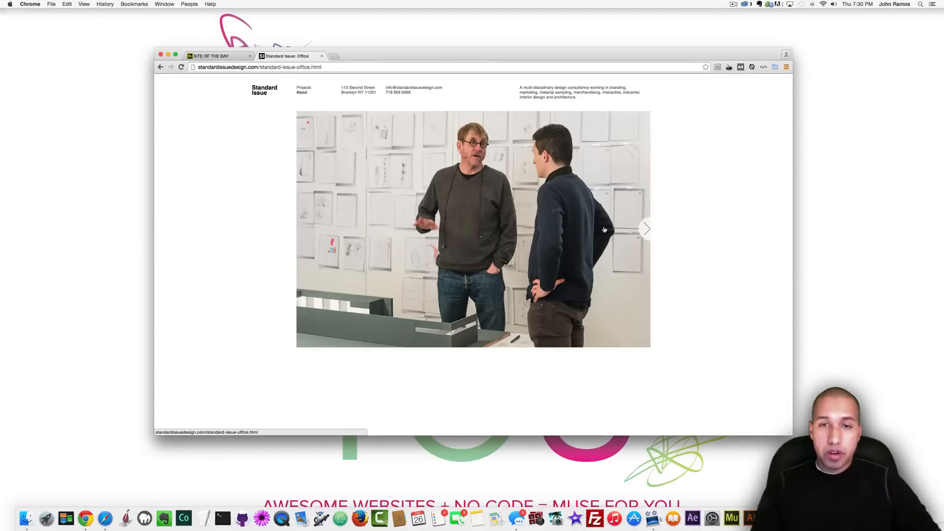
Browse the Standard Issue office photos before heading back to the Site of the Day listing.
click(646, 229)
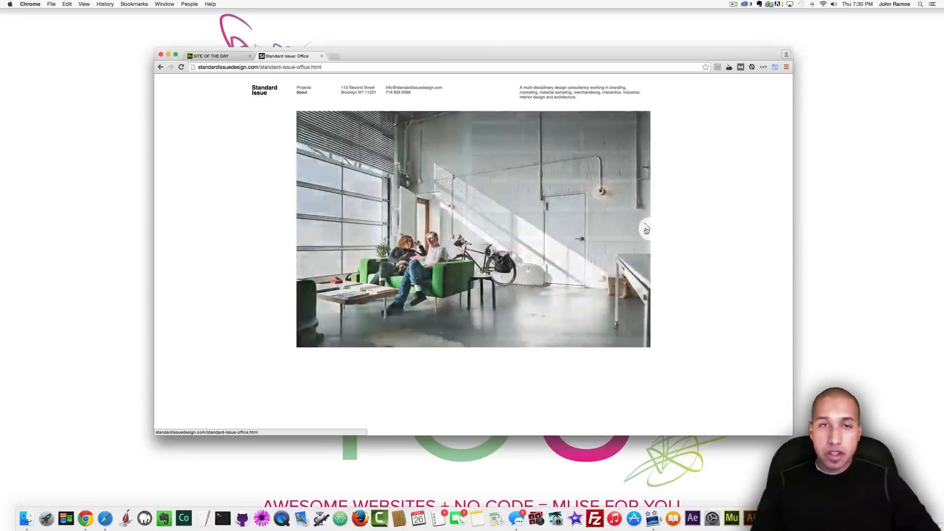
click(304, 88)
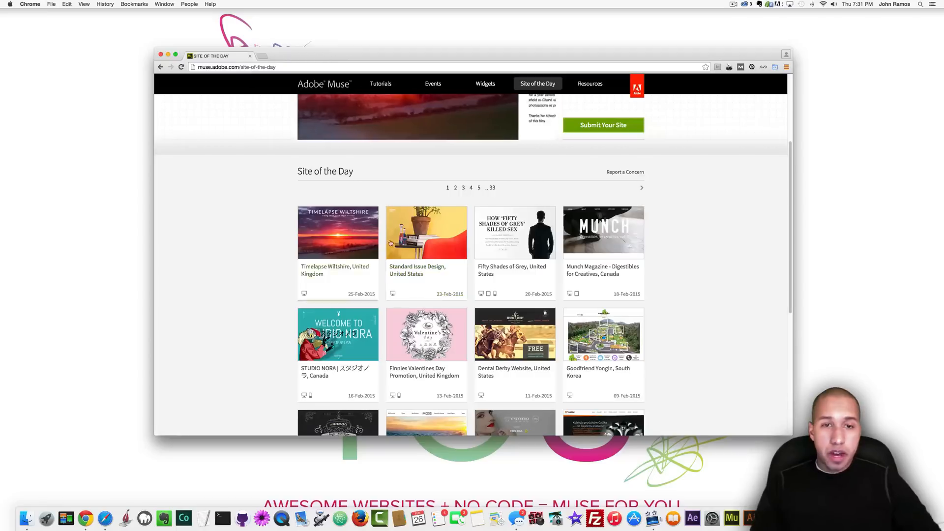
click(514, 232)
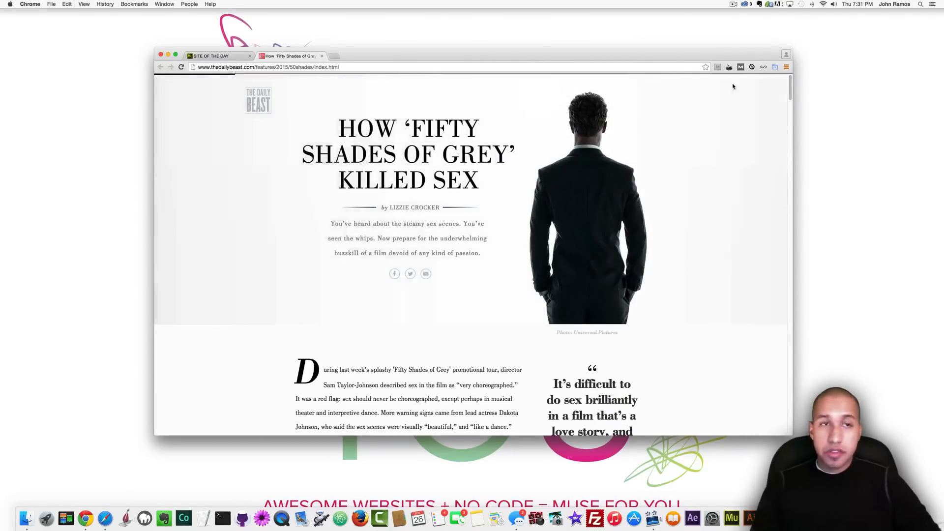
scroll(down, 3)
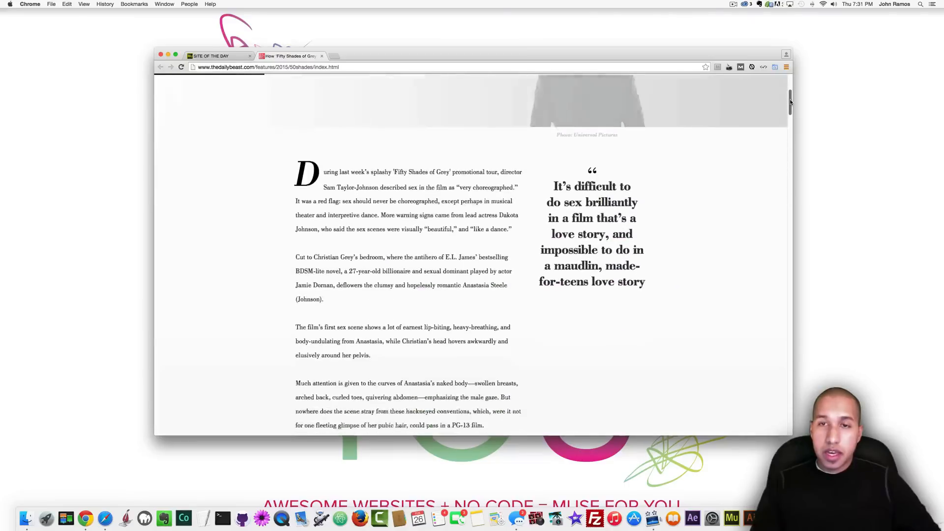
scroll(up, 3)
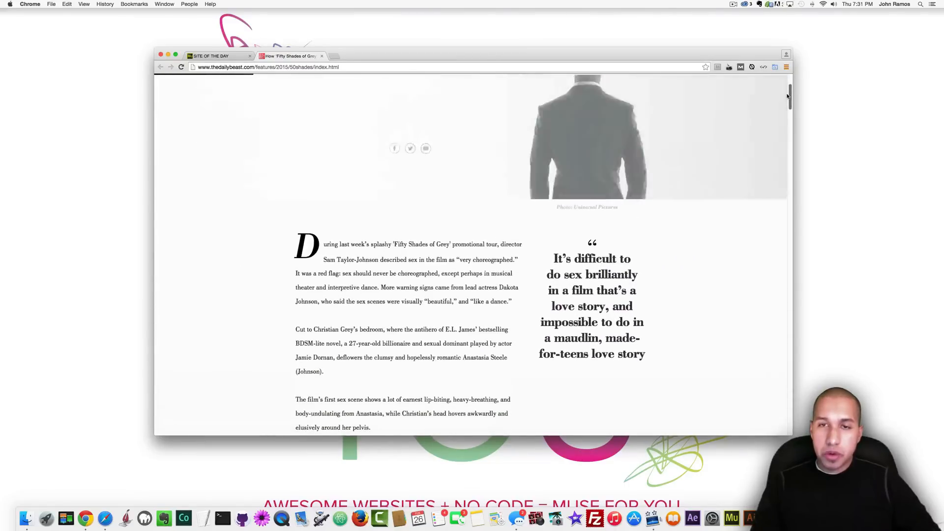
scroll(down, 3)
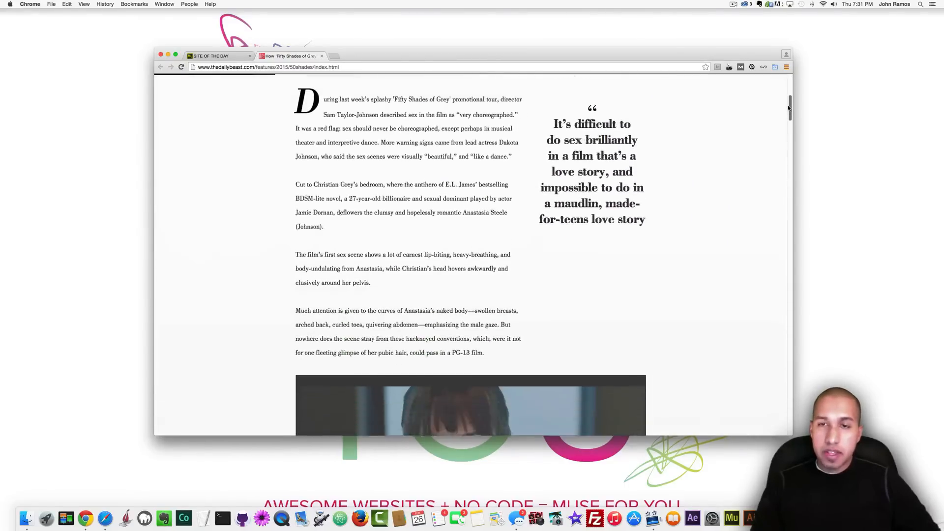
scroll(up, 3)
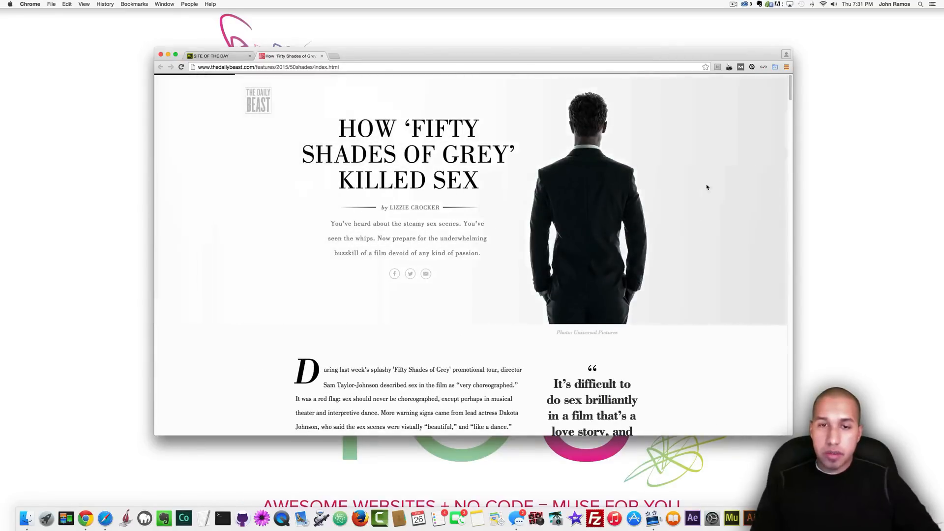
scroll(down, 3)
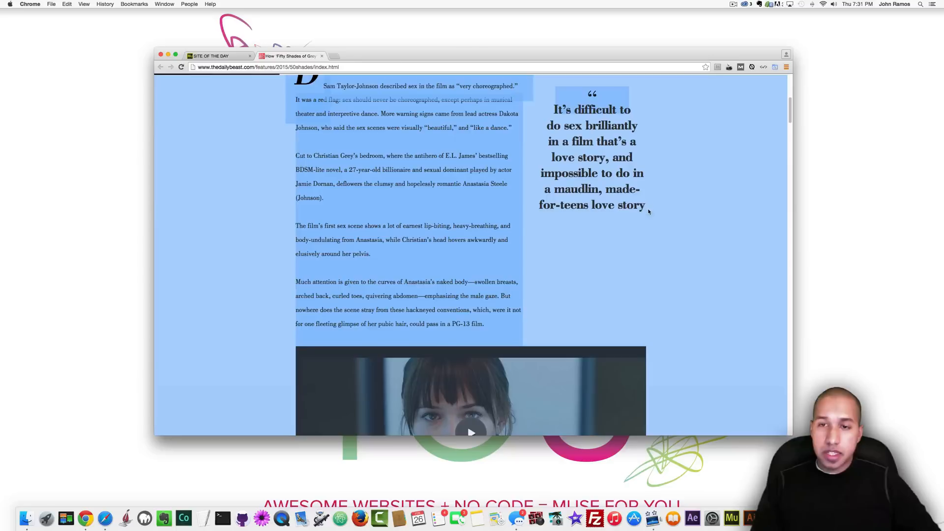
scroll(down, 3)
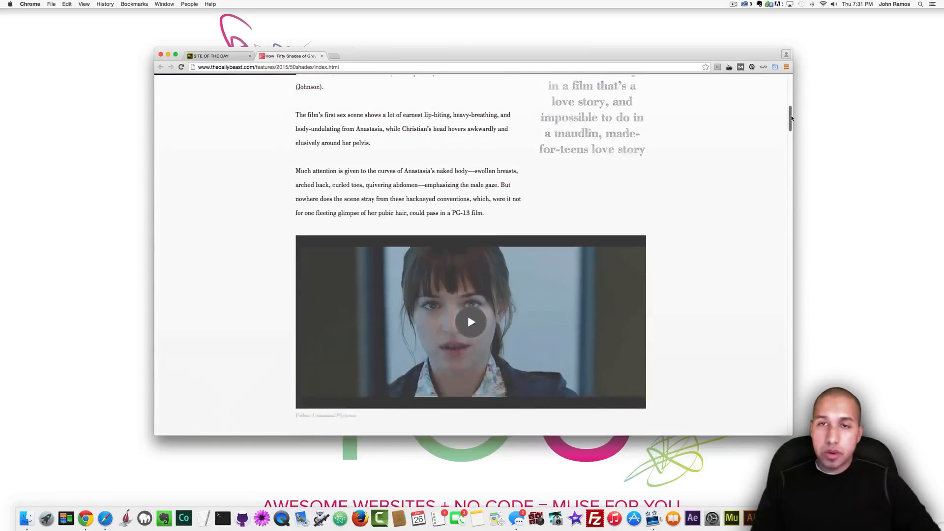
scroll(down, 3)
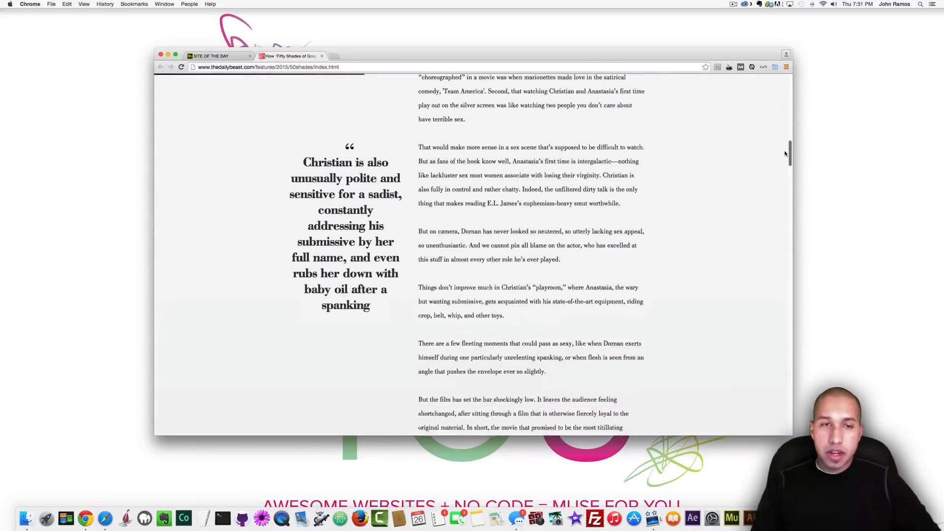
scroll(up, 3)
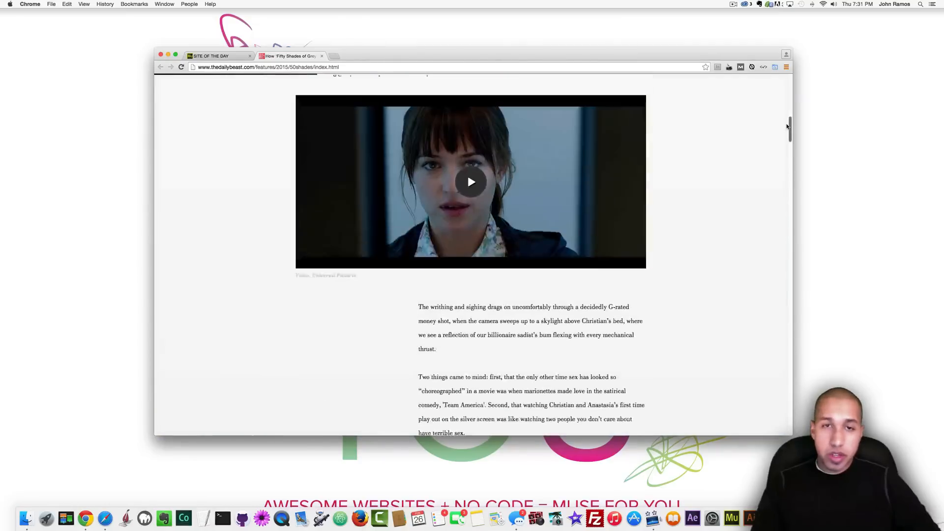
scroll(down, 3)
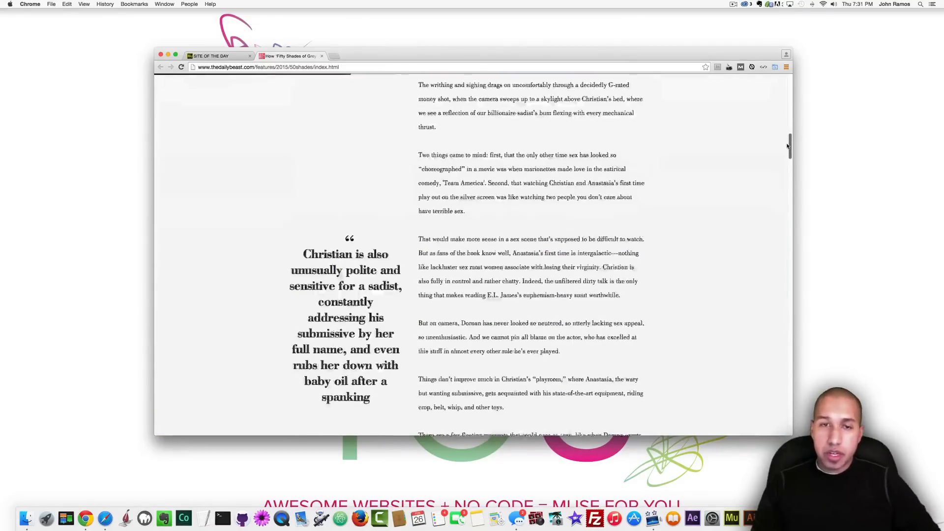
scroll(down, 3)
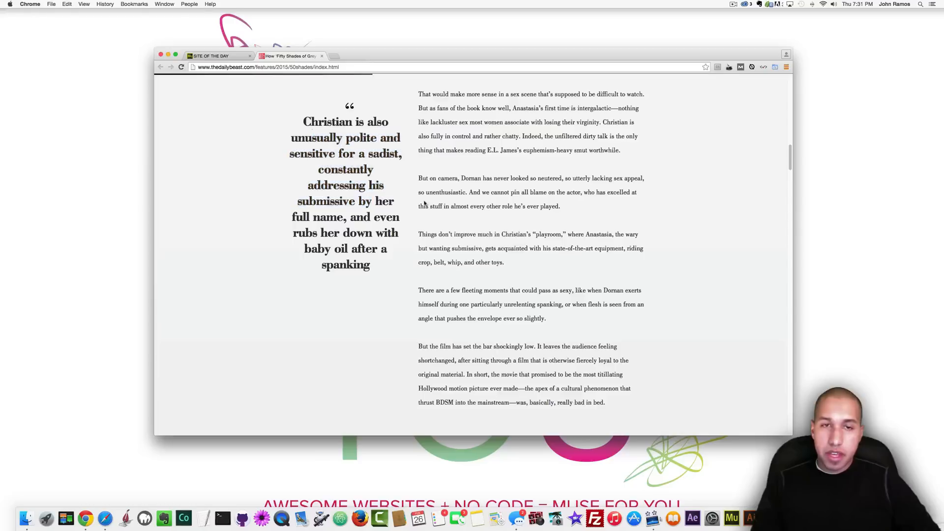
mouse_move(510, 221)
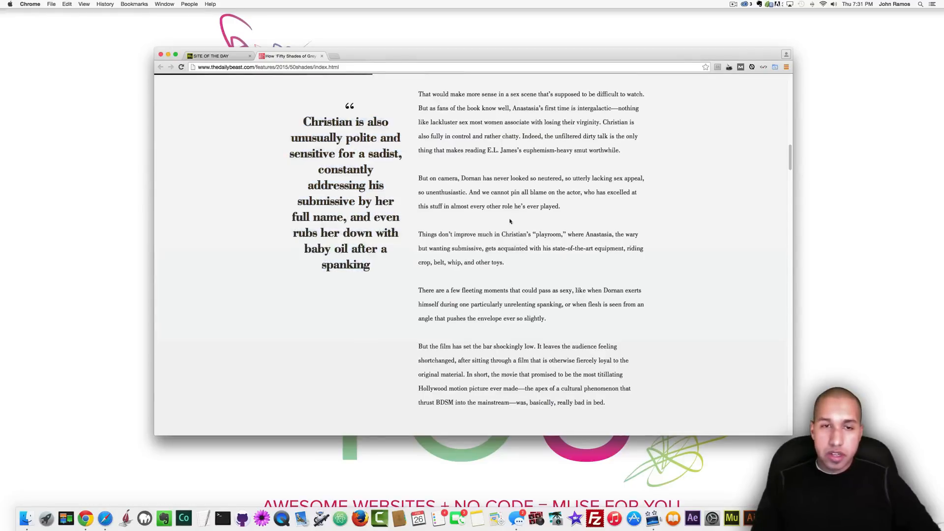
scroll(up, 3)
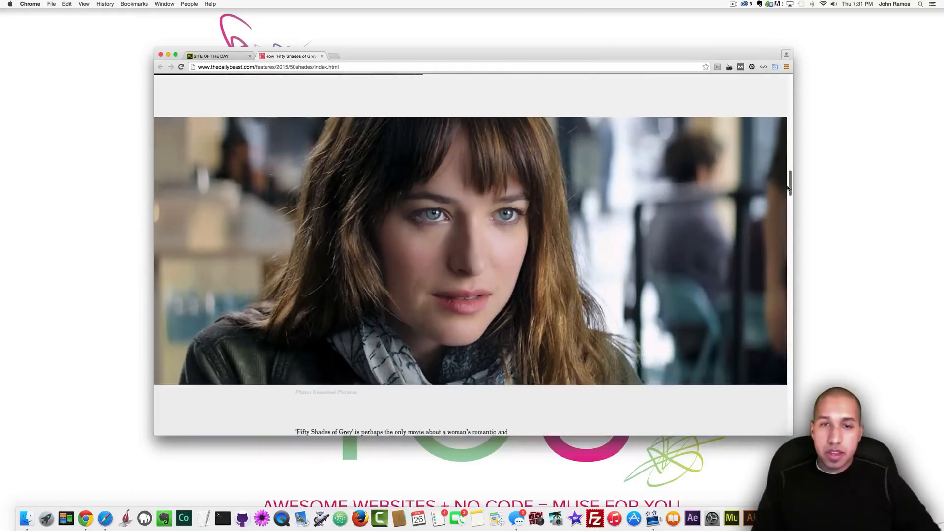
scroll(down, 3)
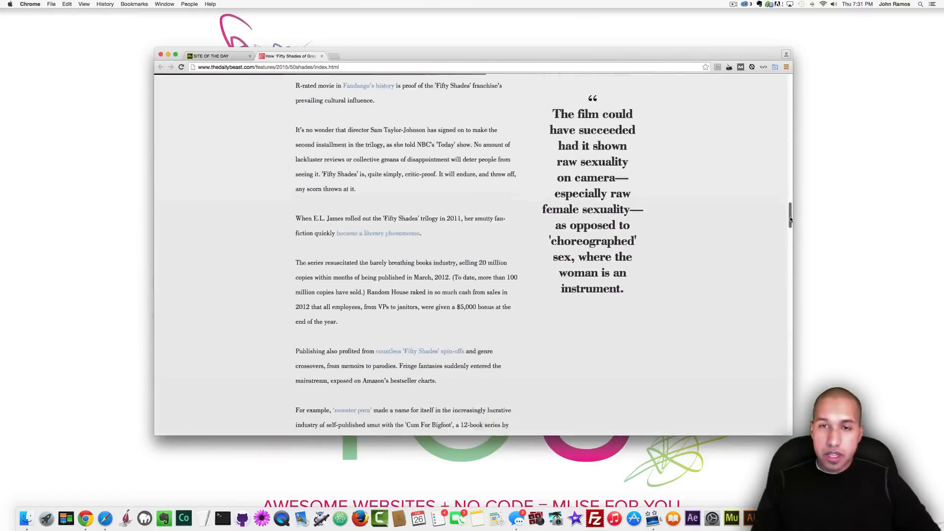
scroll(down, 3)
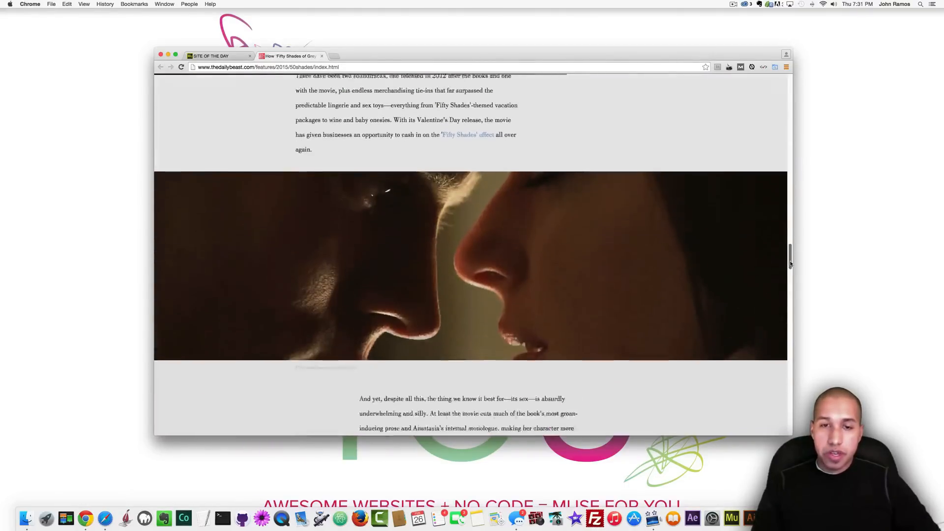
scroll(down, 3)
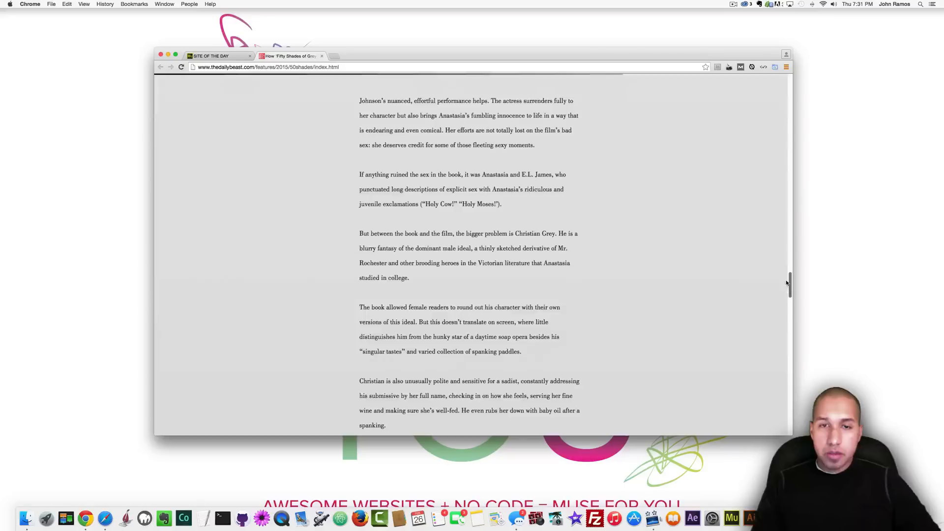
scroll(down, 3)
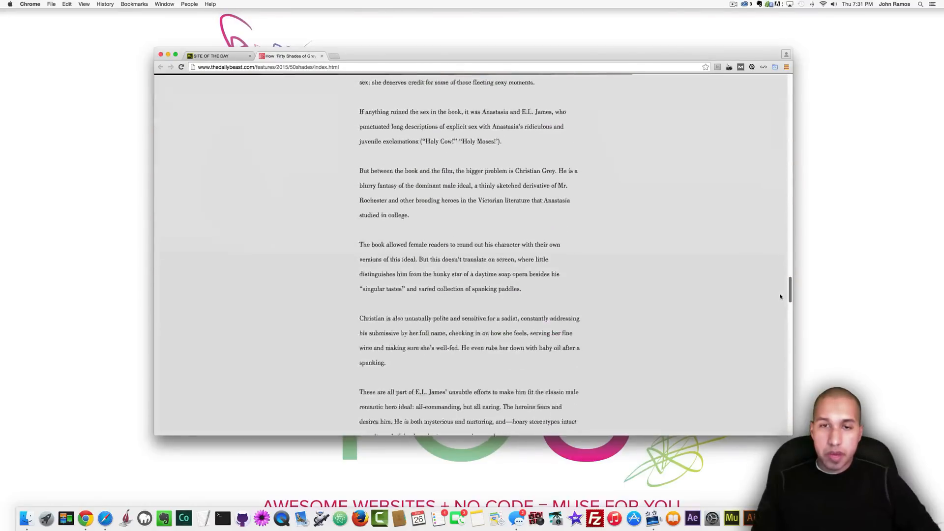
scroll(down, 3)
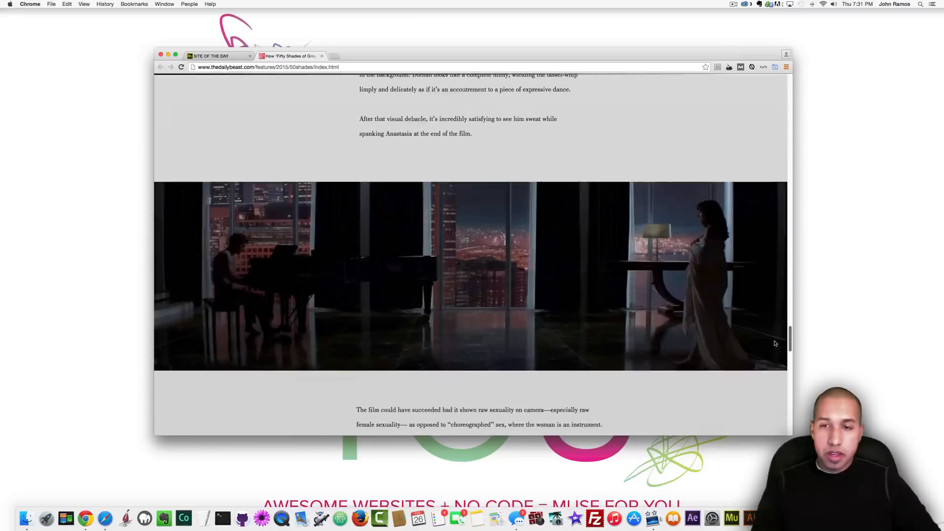
scroll(down, 3)
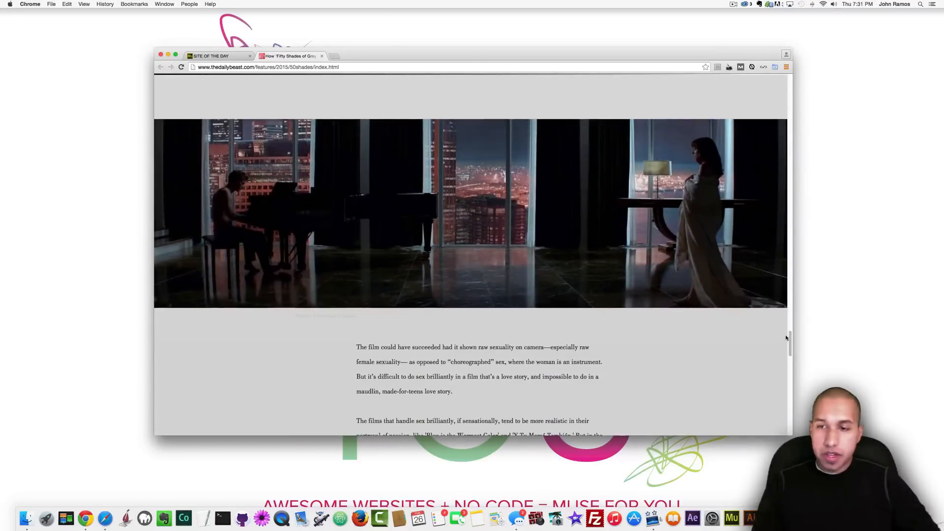
scroll(up, 3)
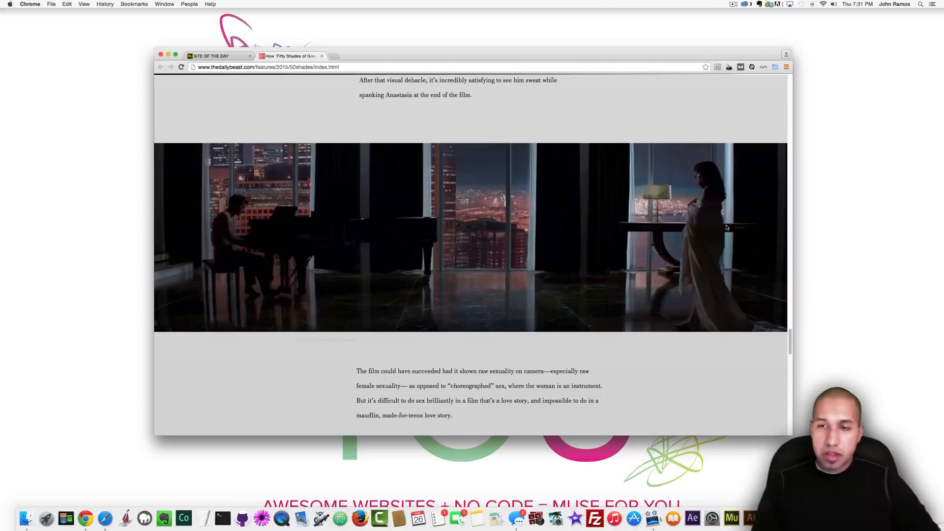
mouse_move(753, 297)
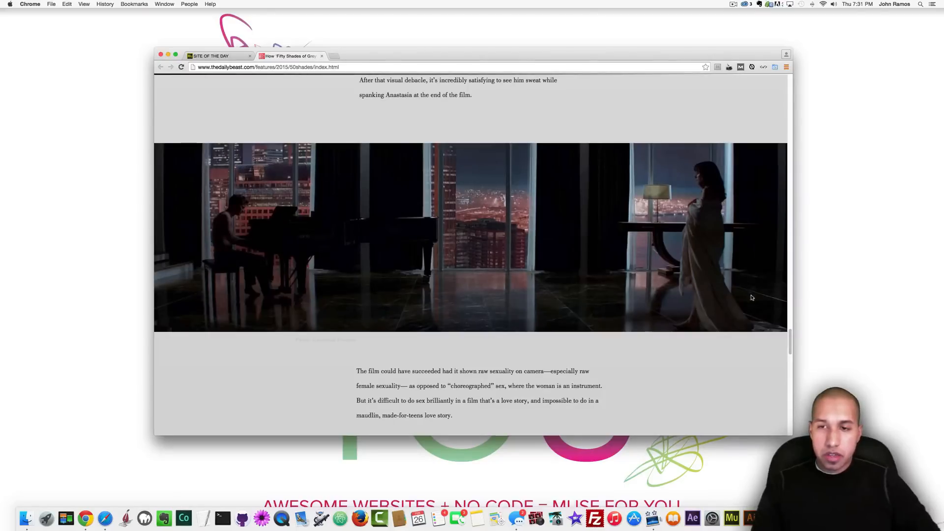
scroll(down, 3)
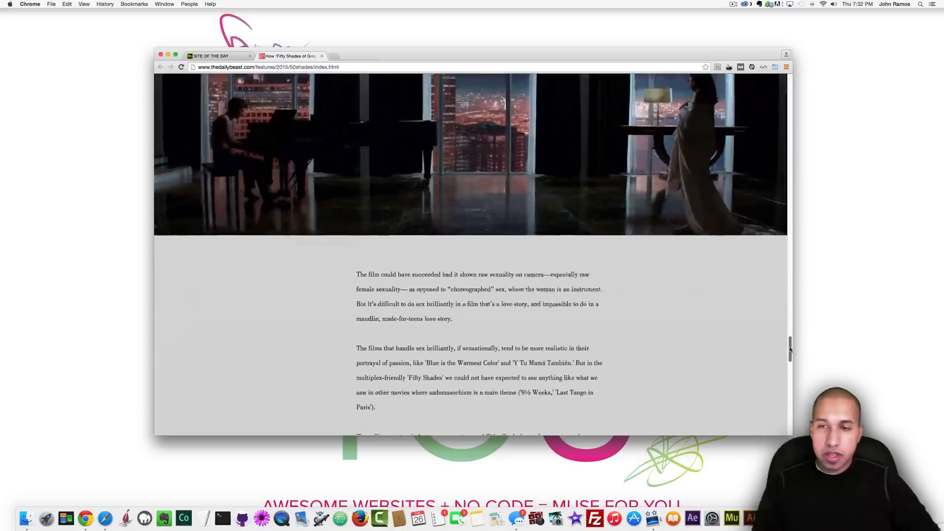
scroll(up, 3)
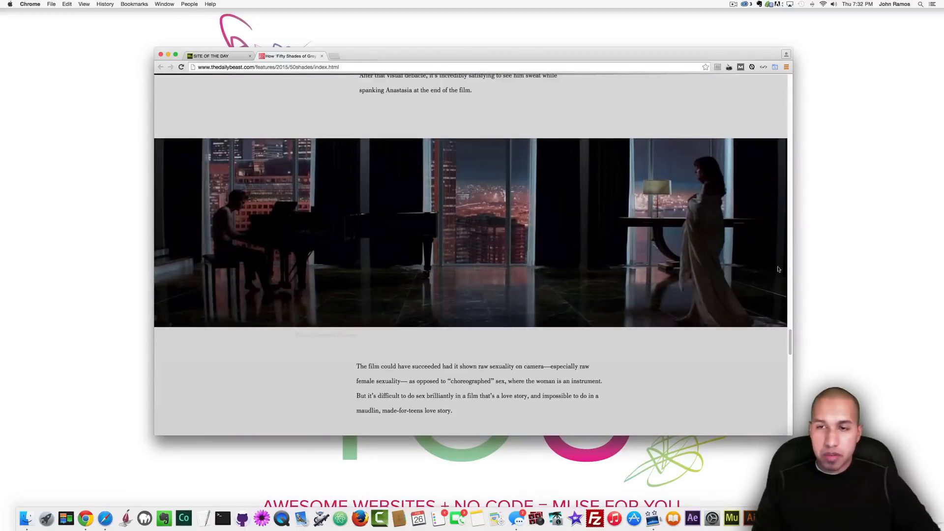
scroll(up, 3)
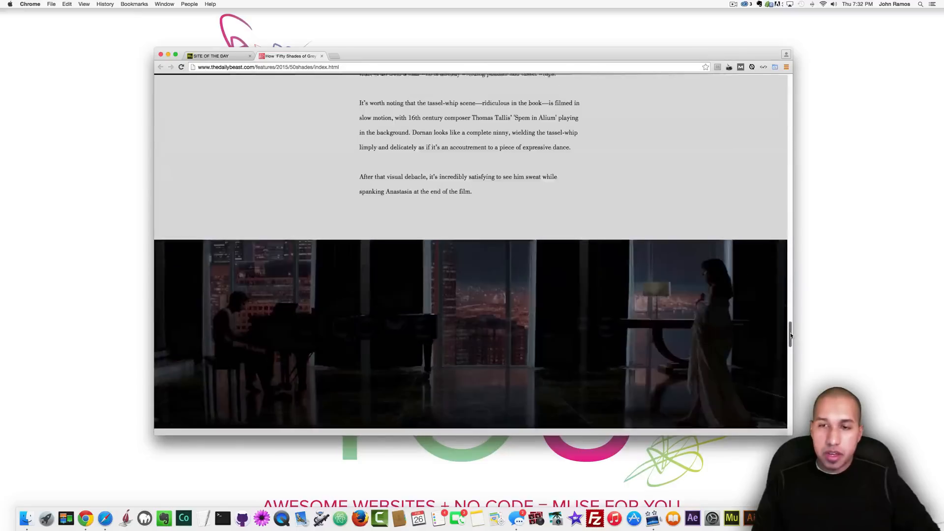
scroll(down, 3)
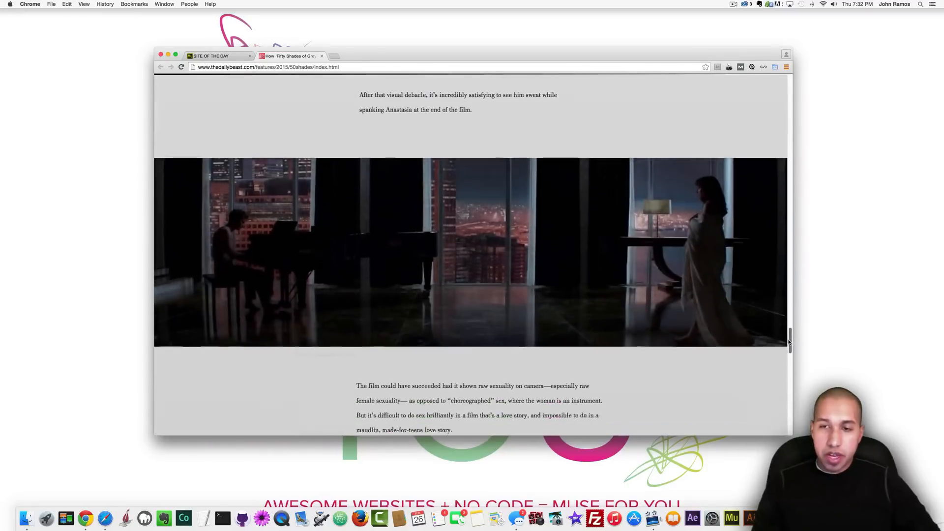
scroll(down, 3)
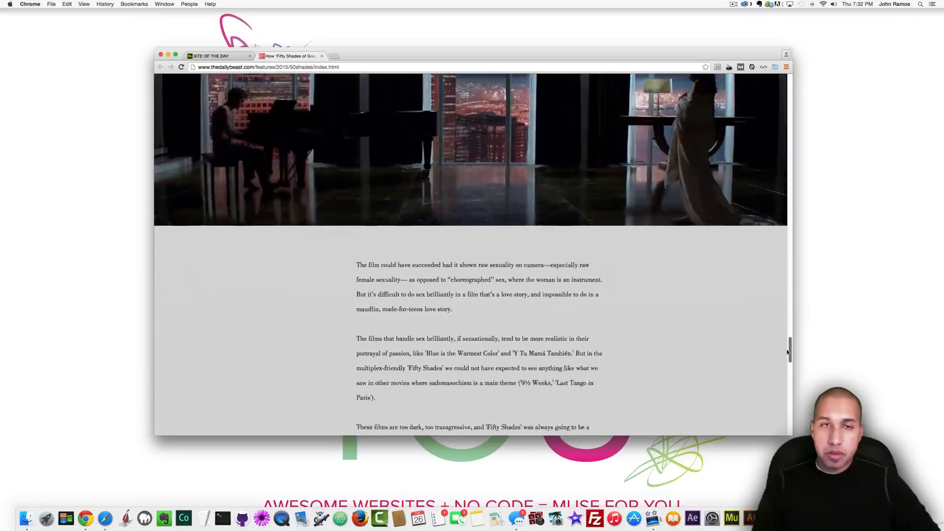
scroll(down, 3)
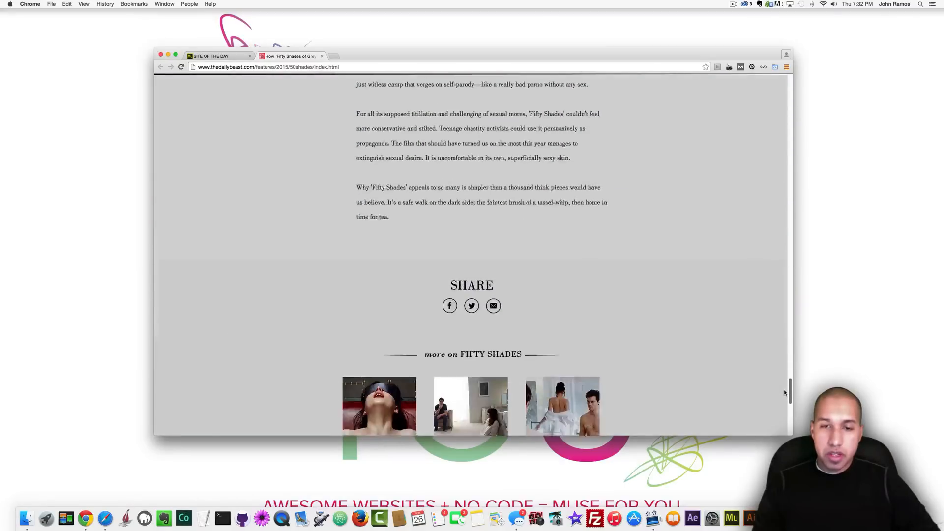
scroll(down, 3)
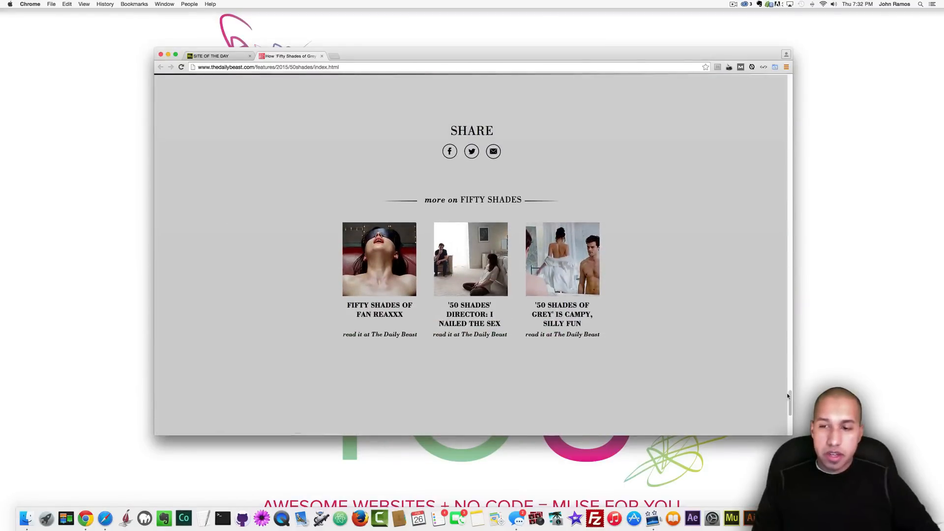
click(470, 259)
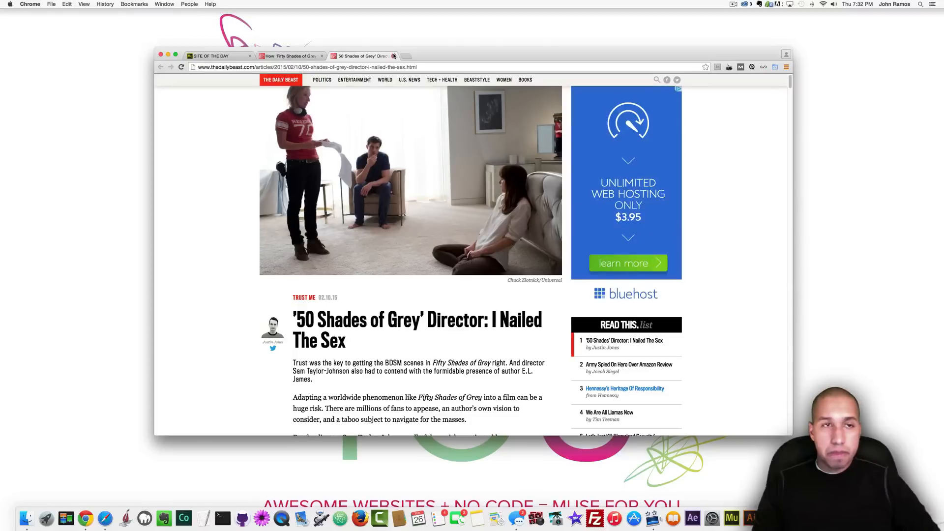
click(394, 55)
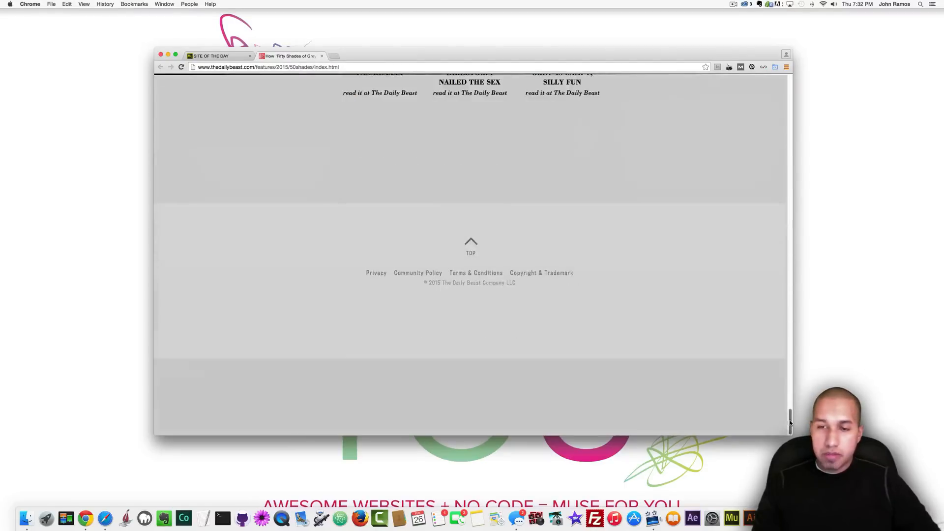
scroll(up, 3)
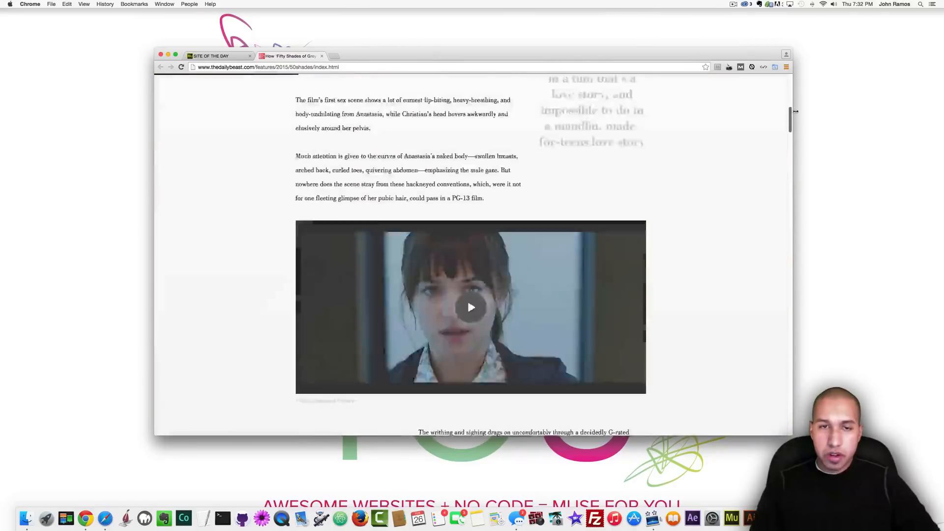
scroll(up, 3)
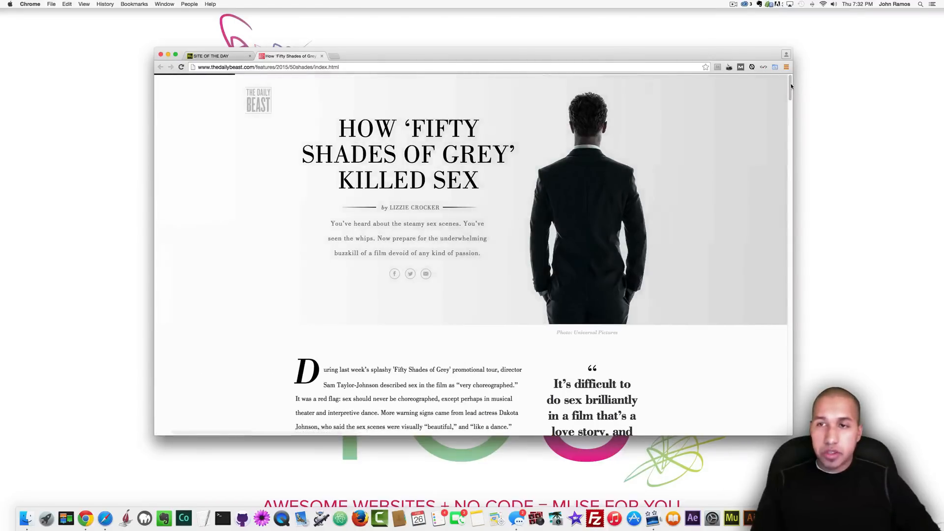
scroll(down, 3)
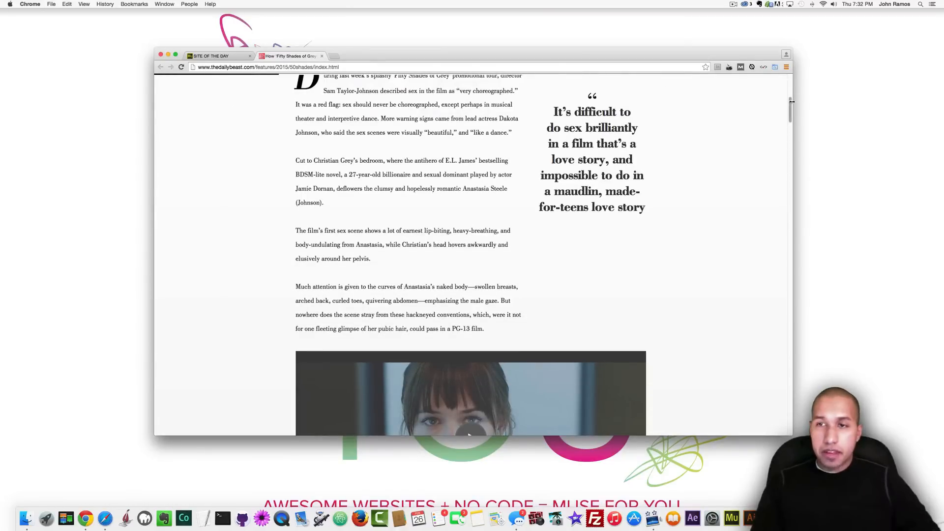
scroll(down, 3)
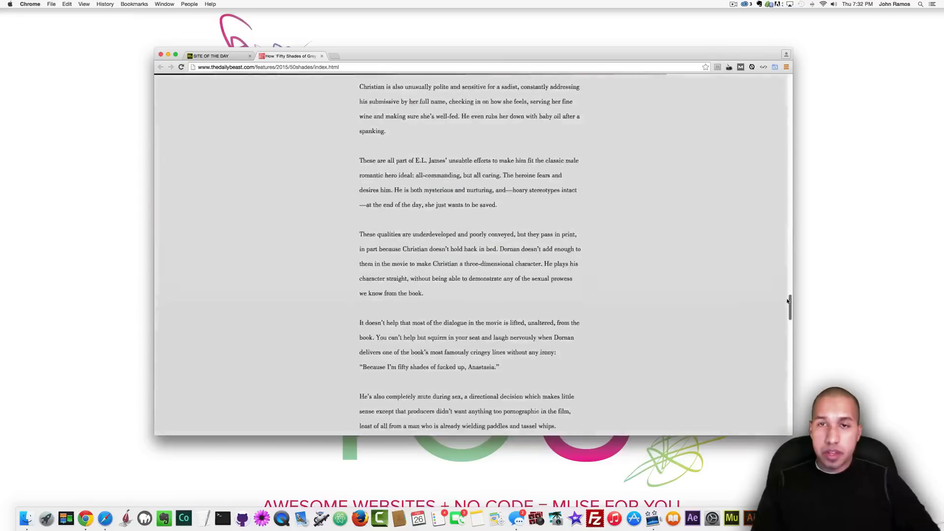
scroll(down, 3)
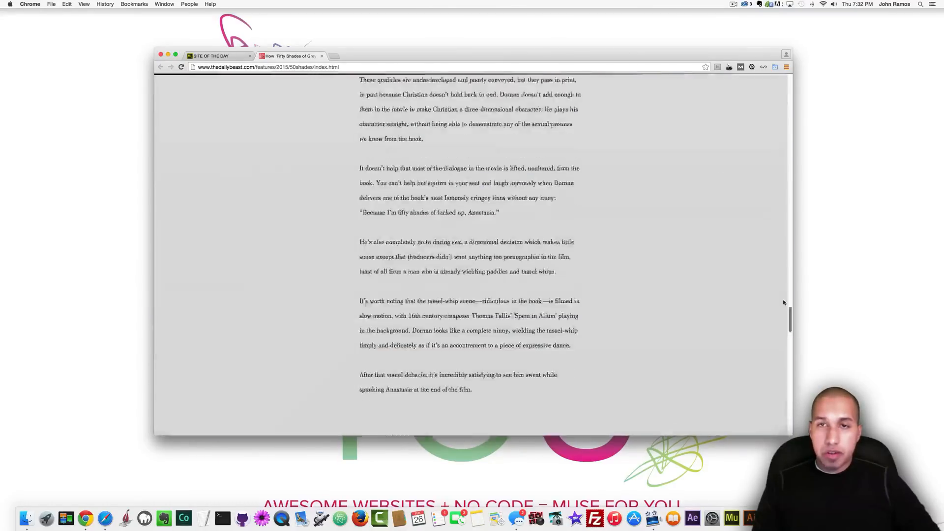
scroll(up, 3)
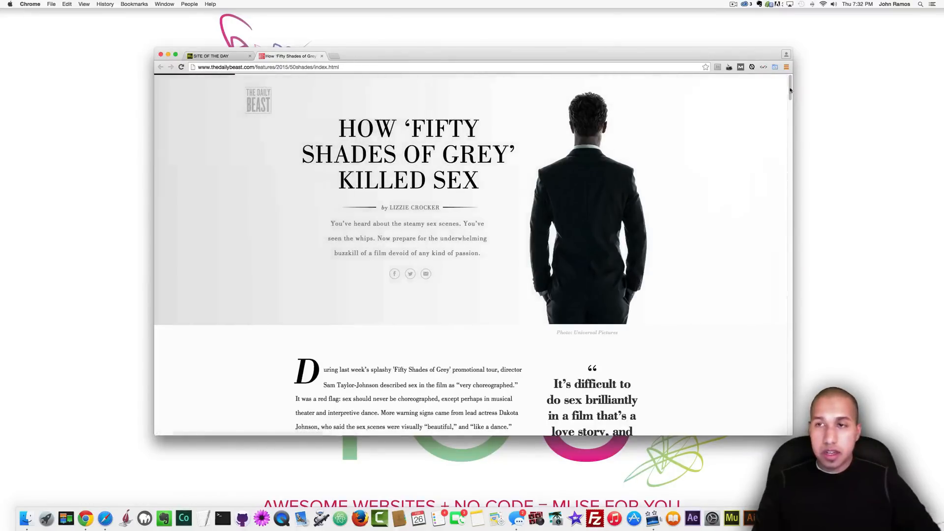
scroll(down, 3)
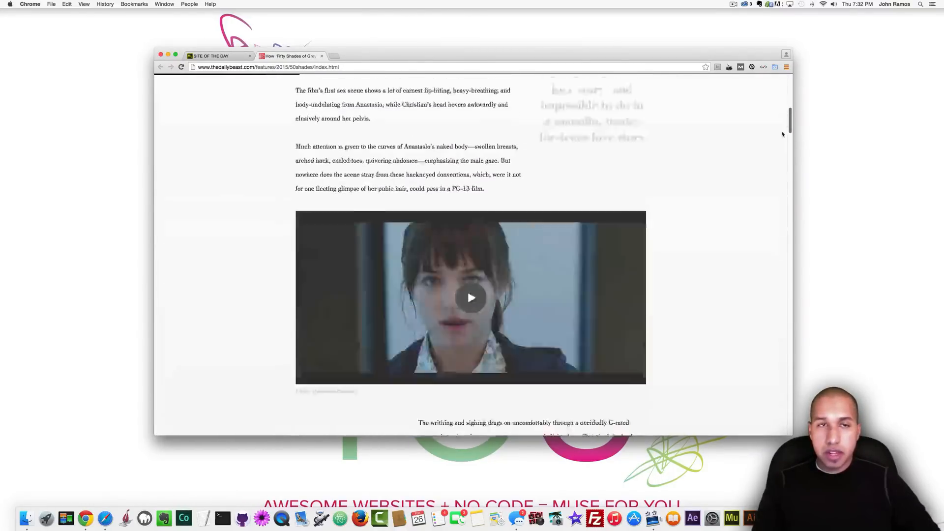
scroll(down, 3)
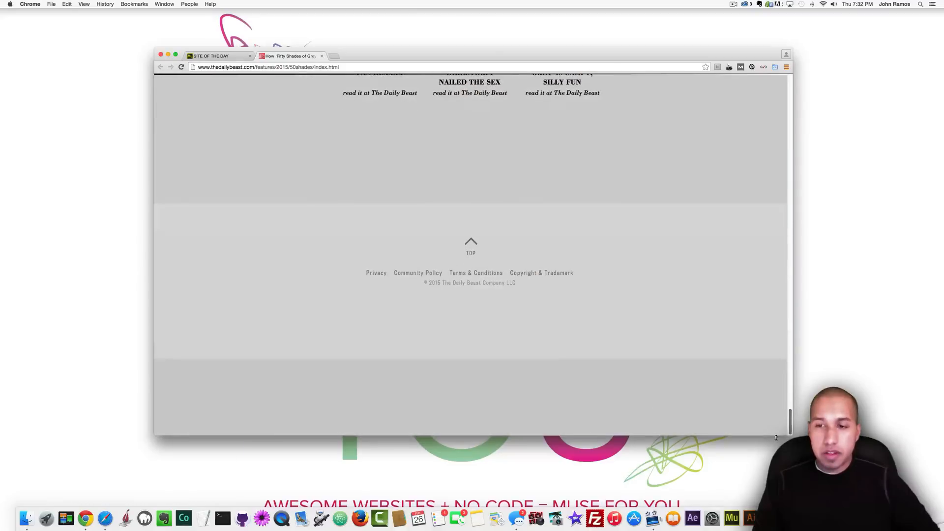
click(471, 247)
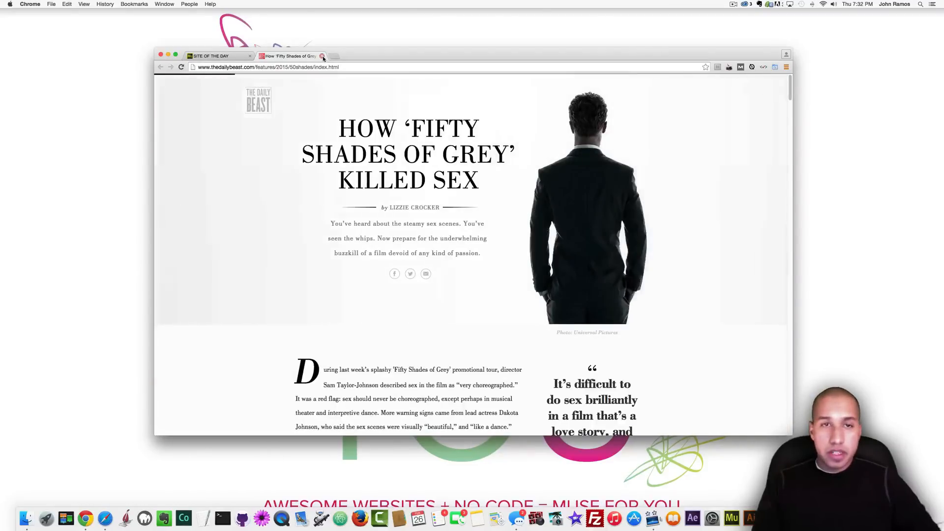
click(323, 56)
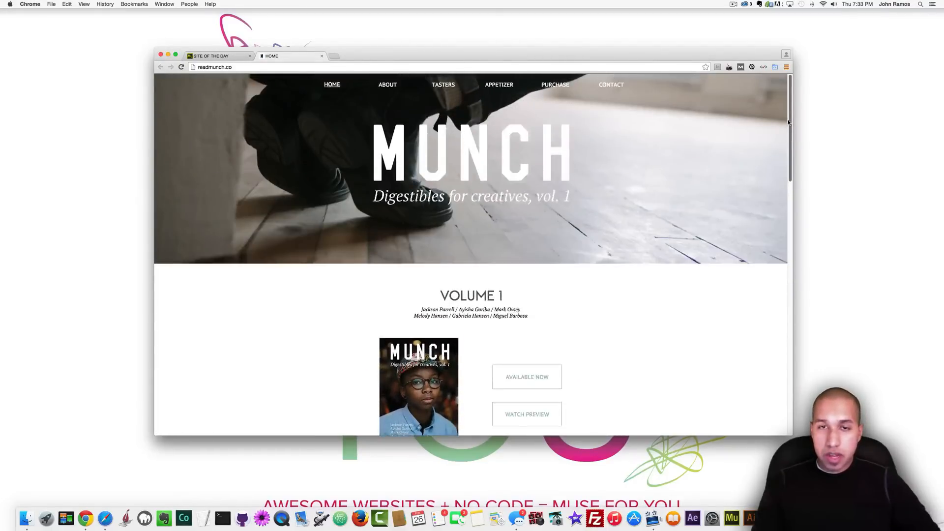
Scroll the Munch home page, open its Tasters page and bring up the section menu.
scroll(down, 3)
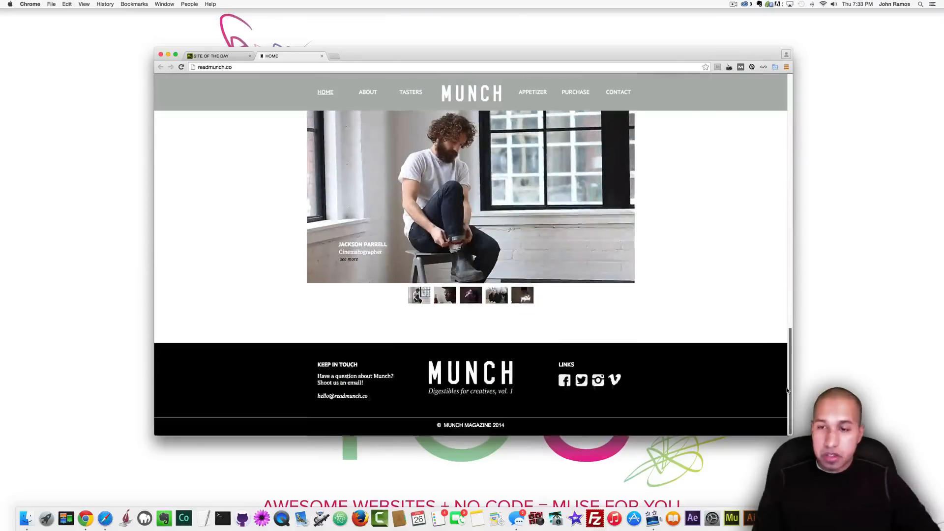
scroll(up, 3)
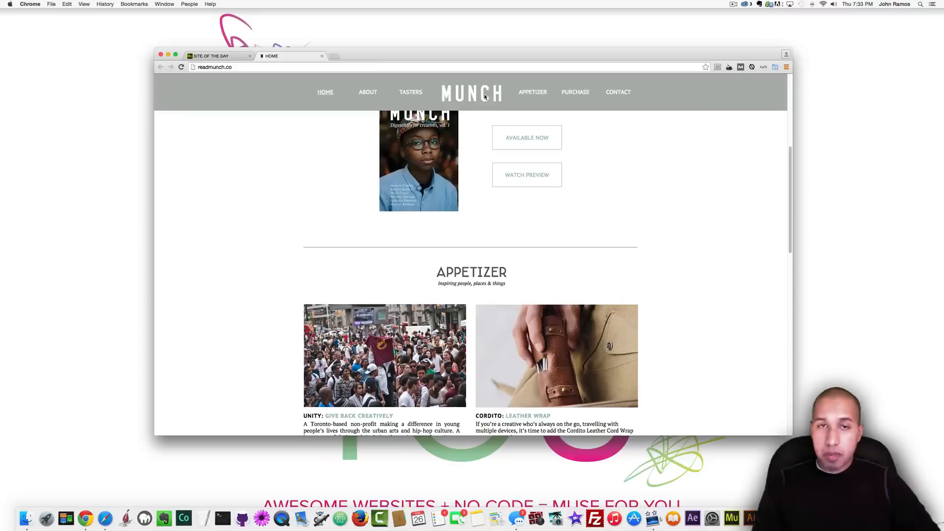
scroll(down, 3)
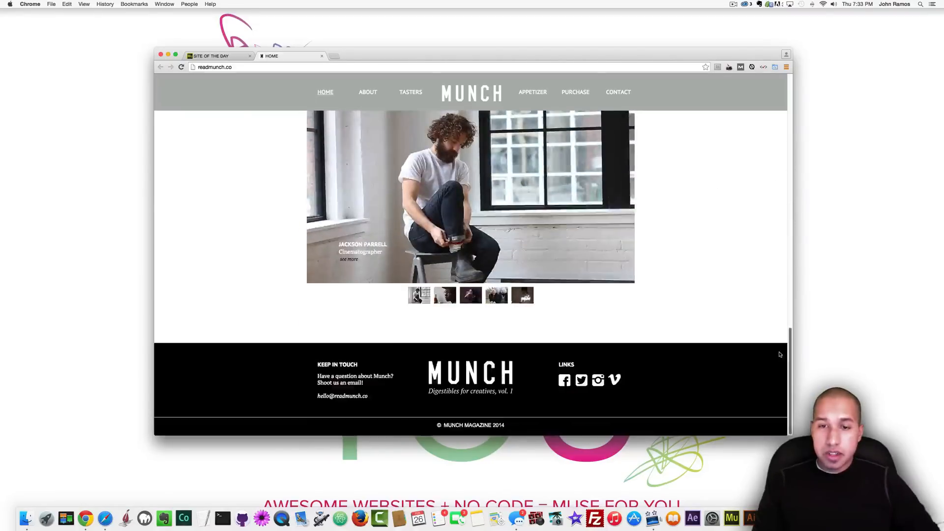
click(350, 258)
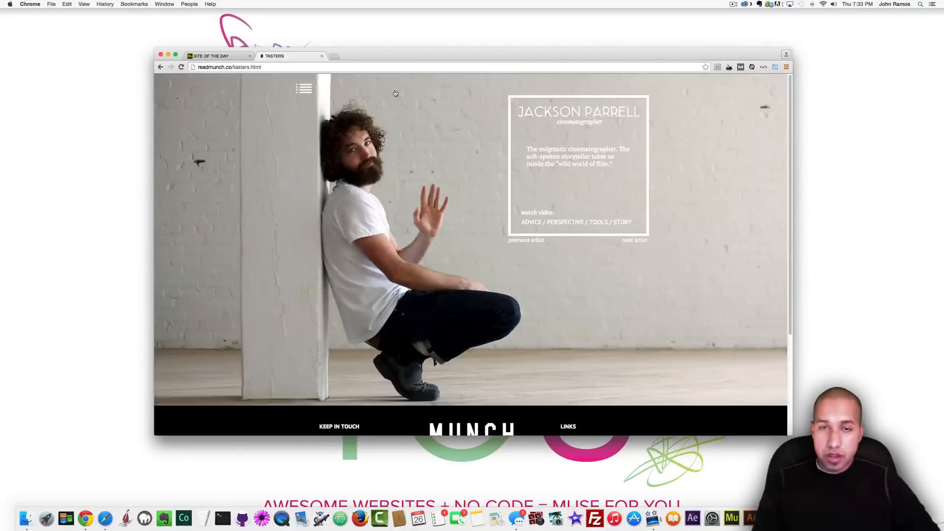
click(304, 88)
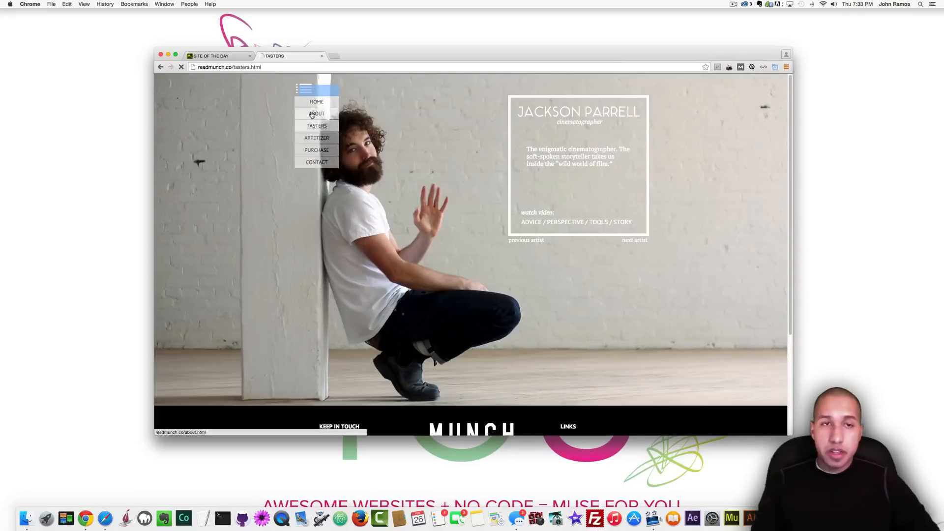
Read through the Munch About page, then go to the Appetizer page.
click(317, 113)
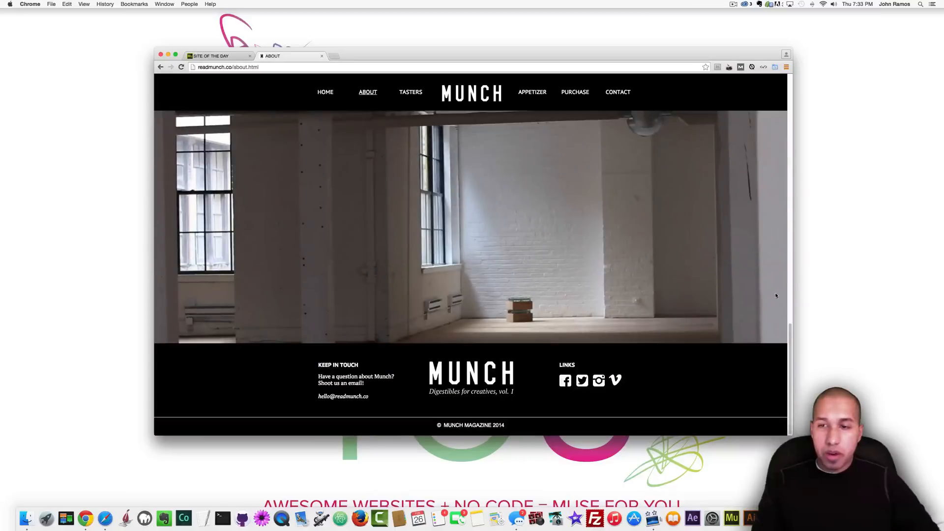
scroll(up, 3)
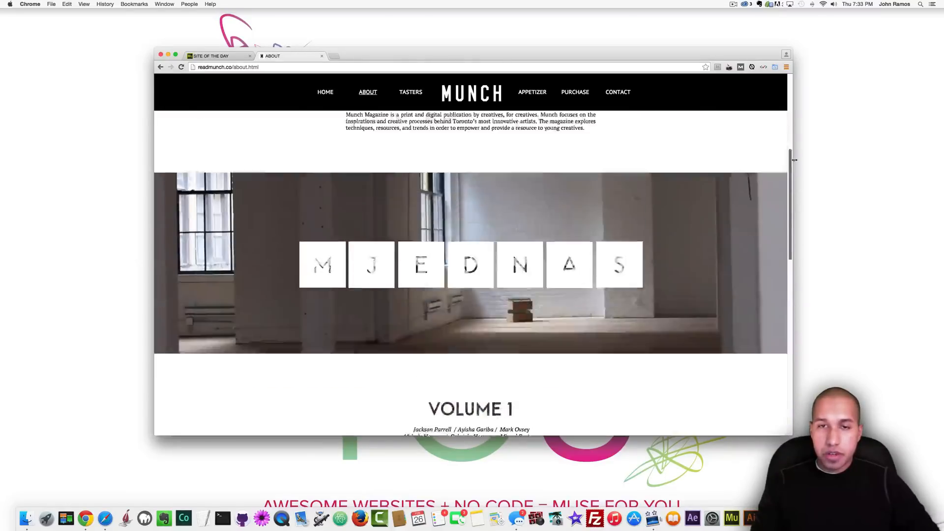
scroll(down, 3)
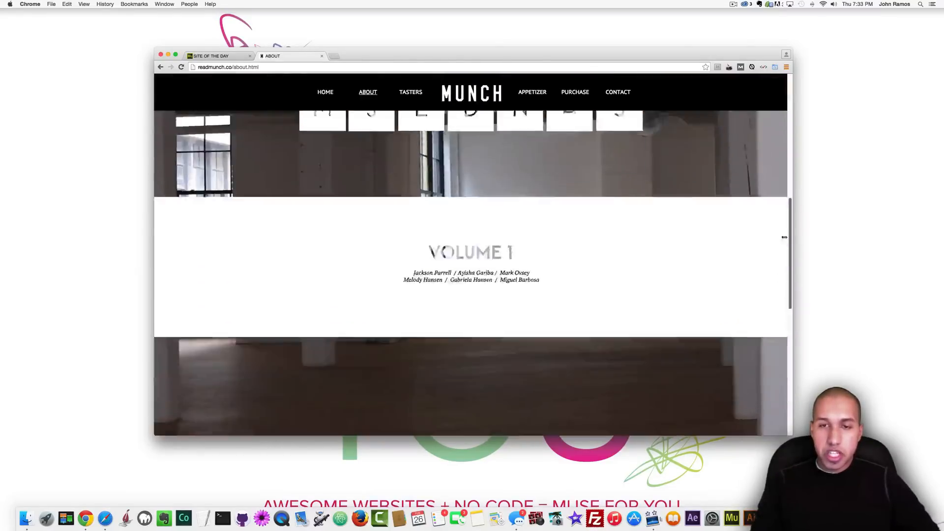
scroll(up, 3)
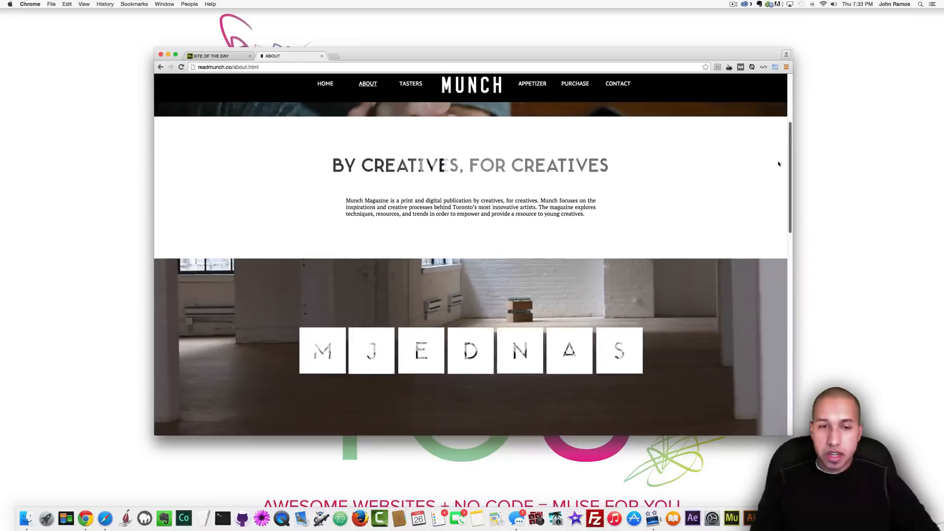
mouse_move(570, 351)
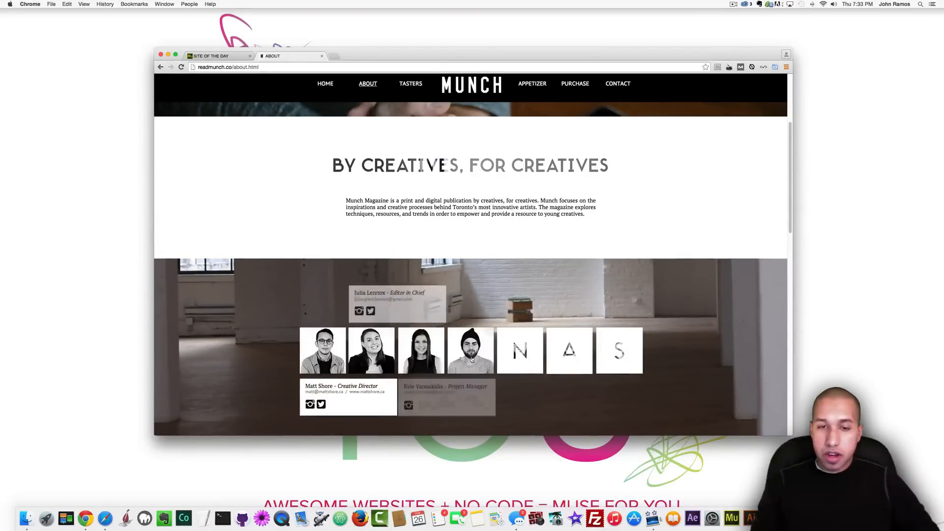
click(532, 83)
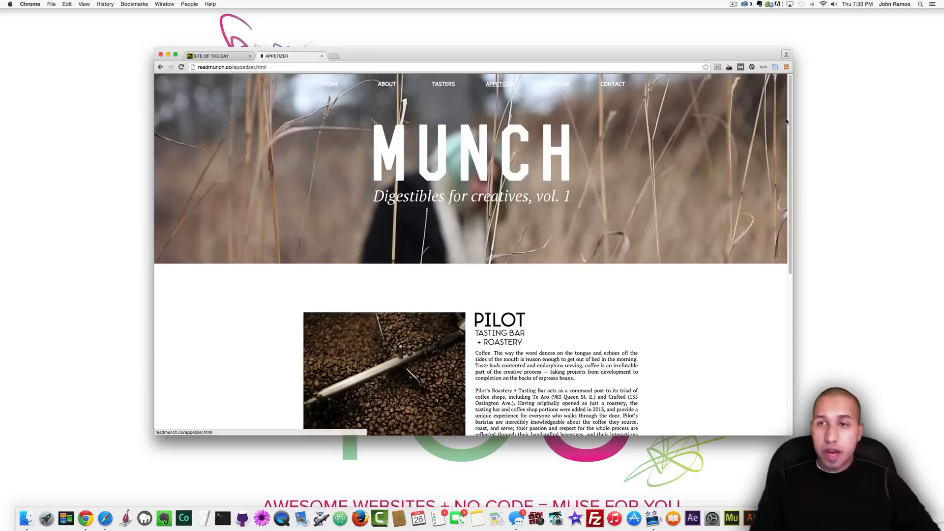
Scroll through the Appetizer article and the Purchase page's Volume 1 buying details.
scroll(down, 3)
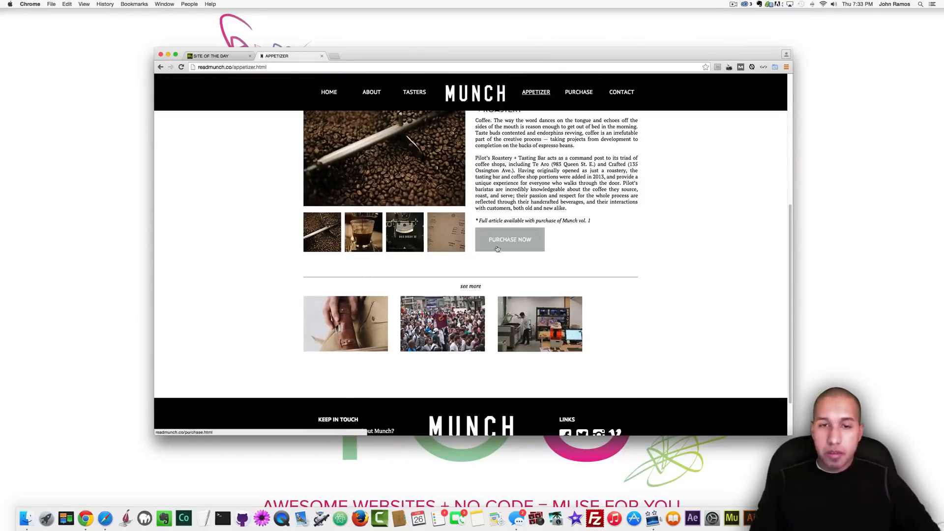
scroll(down, 3)
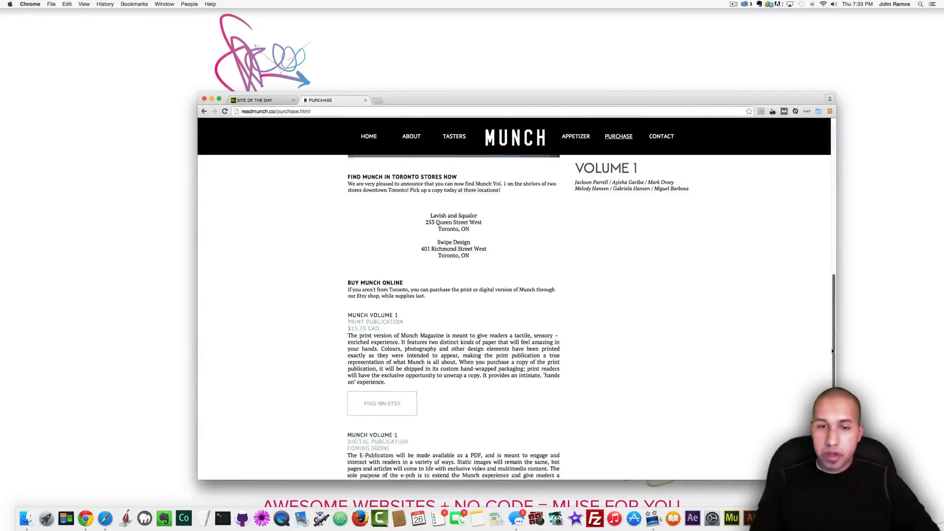
scroll(up, 3)
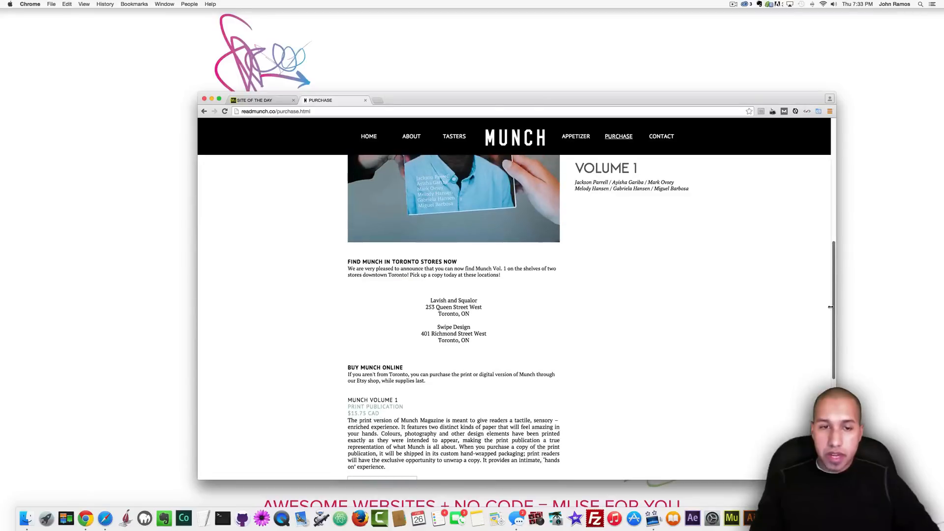
scroll(up, 3)
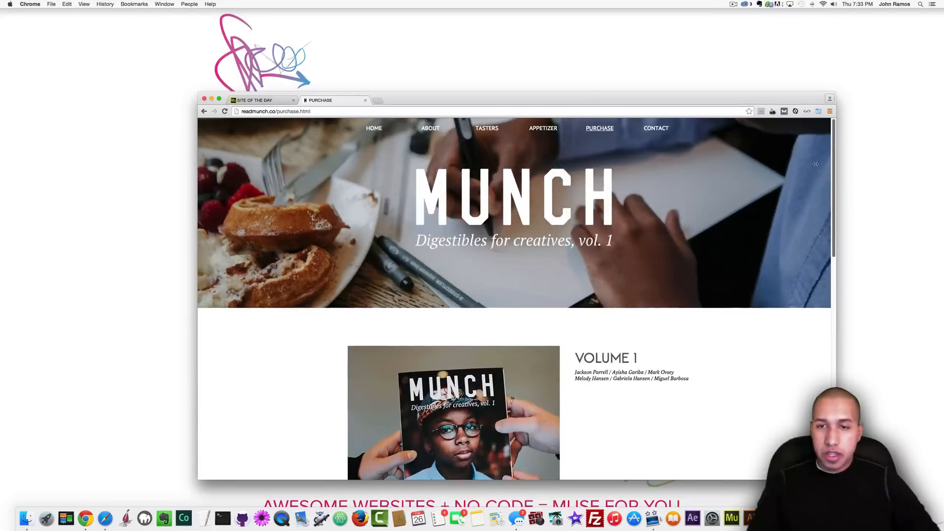
Open the Munch Contact page and read down through its contact forms to the thank-you list.
click(655, 128)
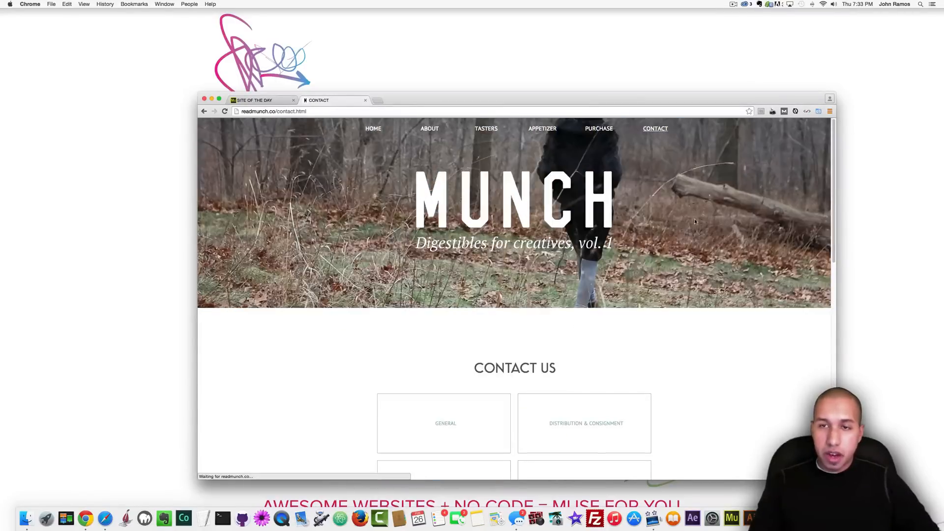
scroll(down, 3)
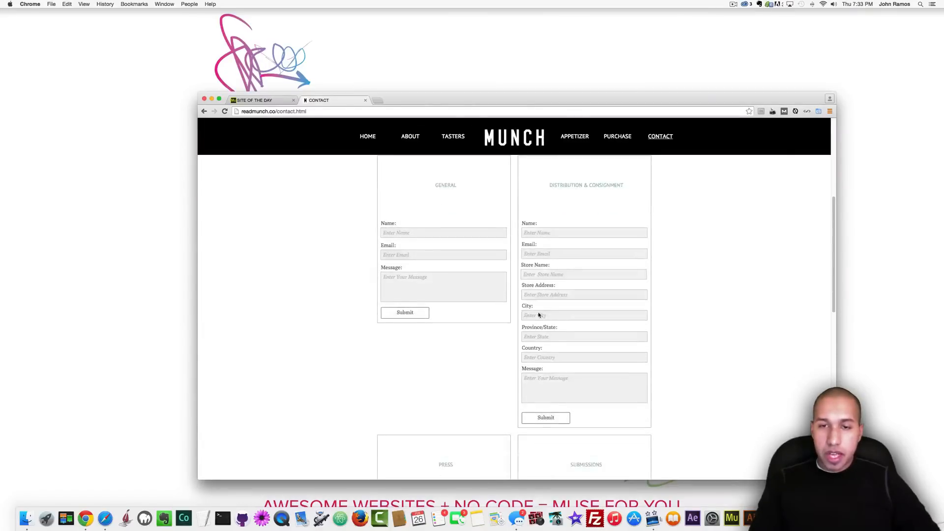
scroll(down, 3)
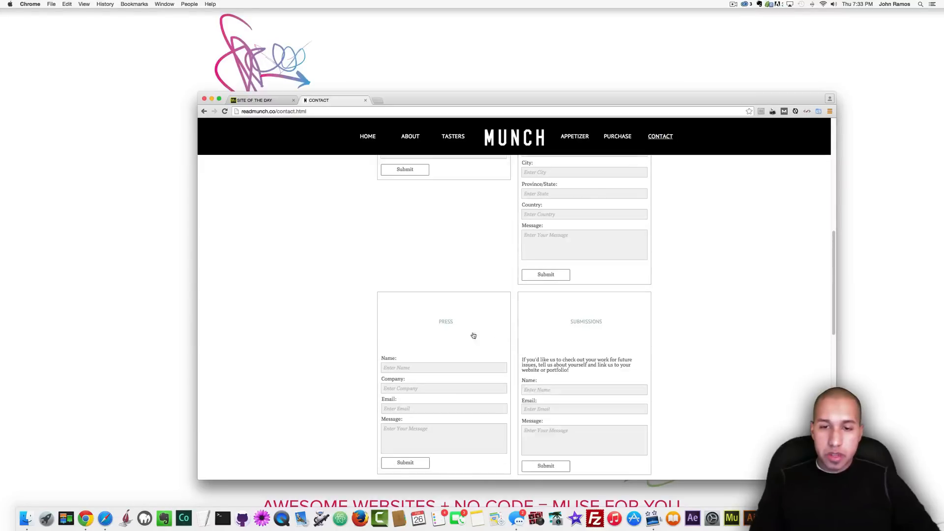
scroll(down, 3)
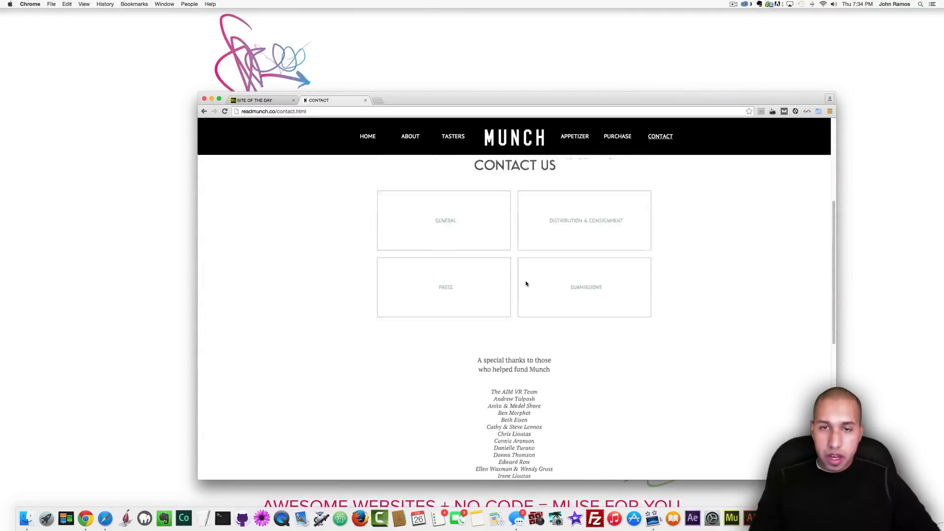
scroll(down, 3)
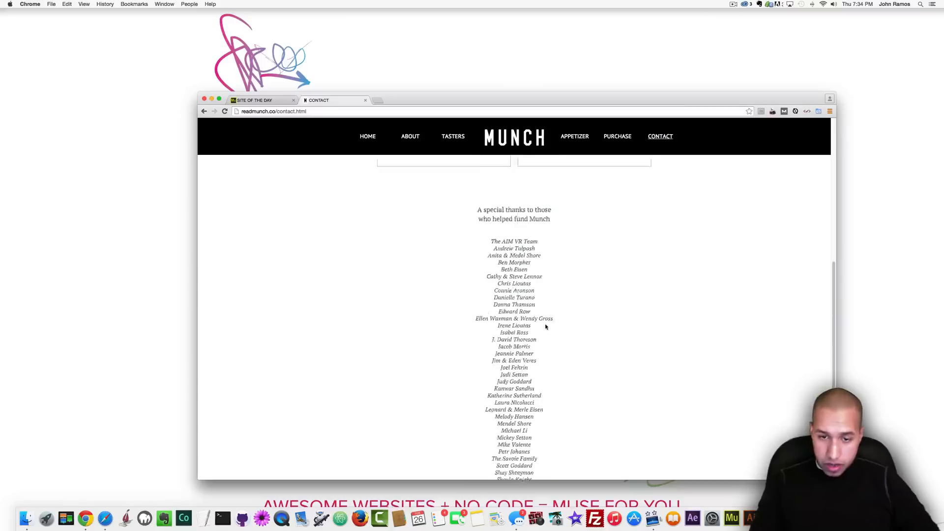
Review the funder thank-you names and scroll back to the top of the Contact page.
scroll(up, 3)
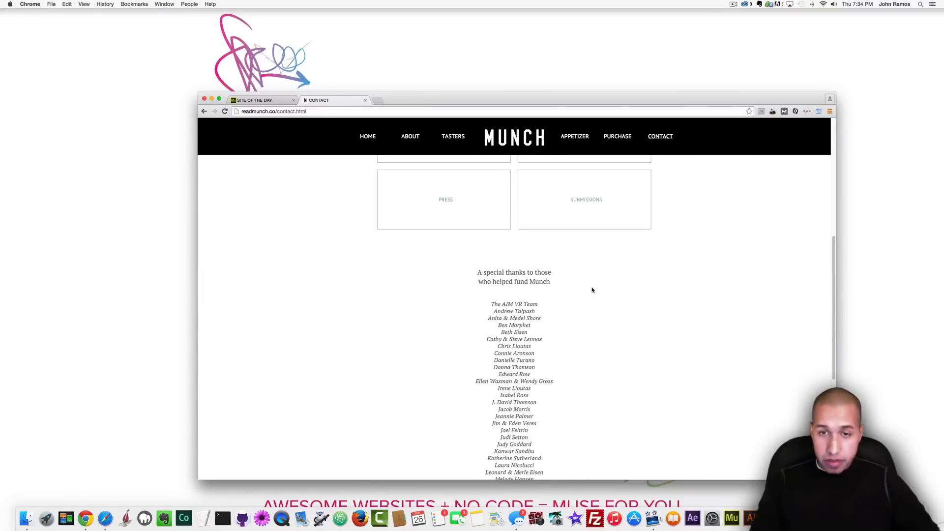
mouse_move(847, 283)
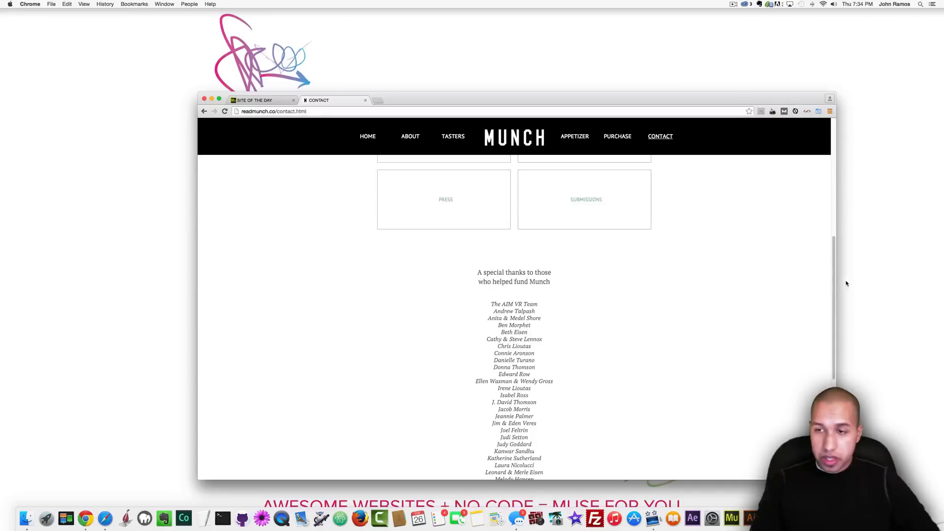
scroll(up, 3)
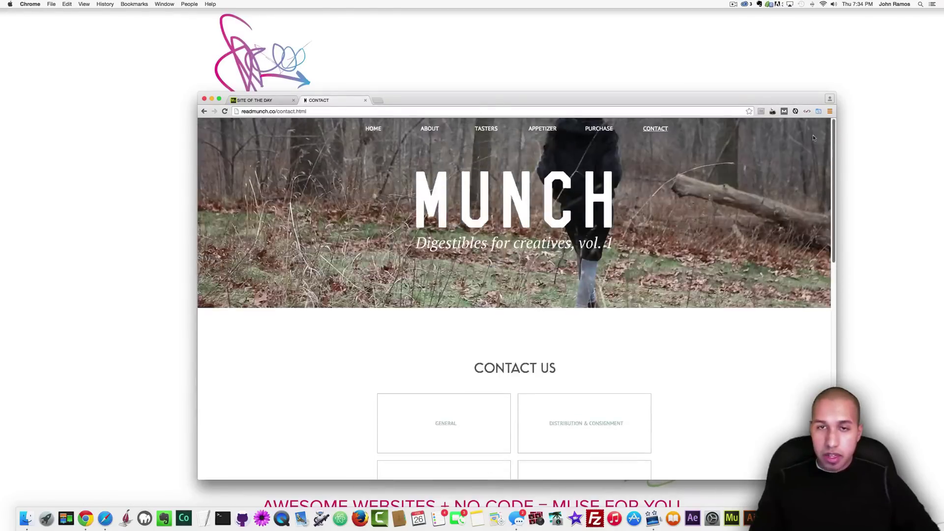
scroll(down, 3)
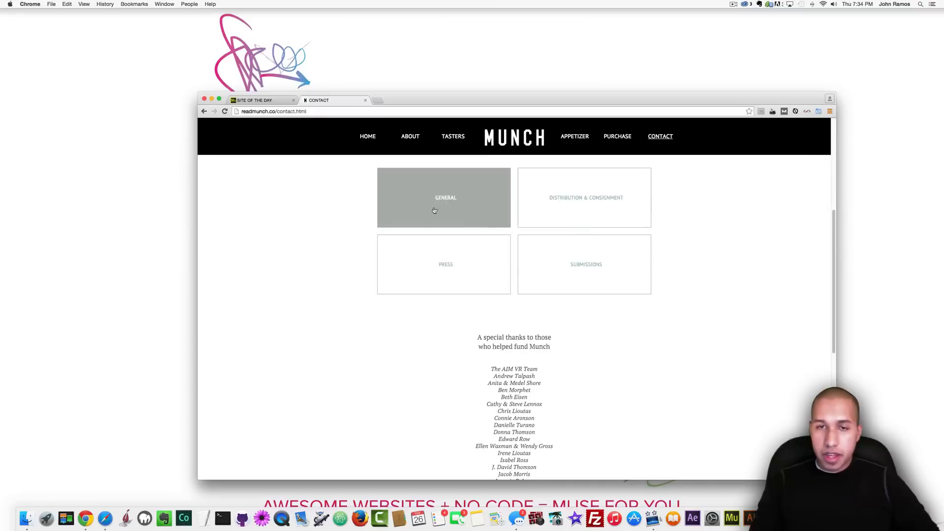
mouse_move(893, 347)
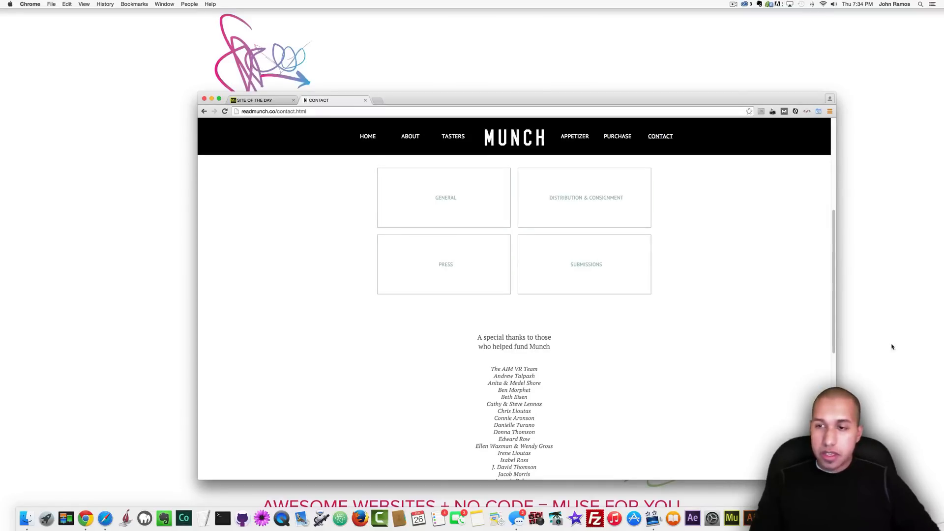
scroll(up, 3)
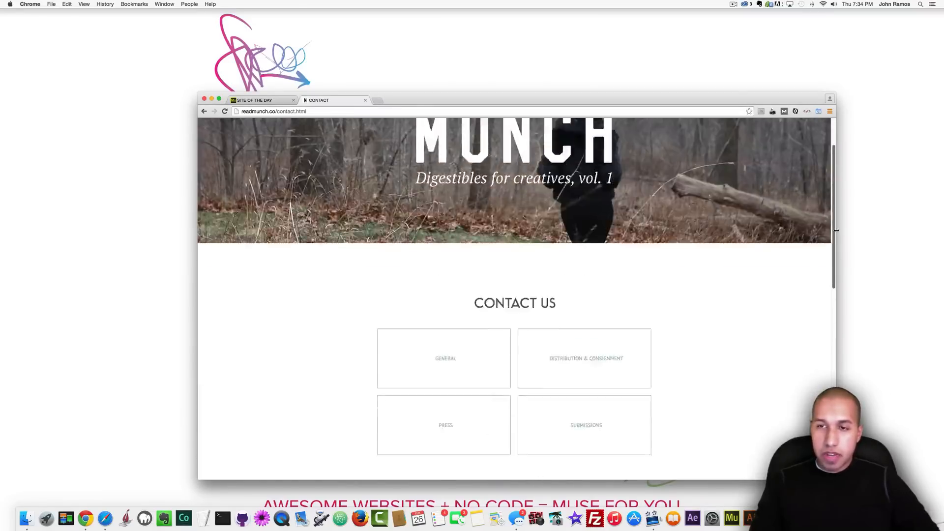
scroll(up, 3)
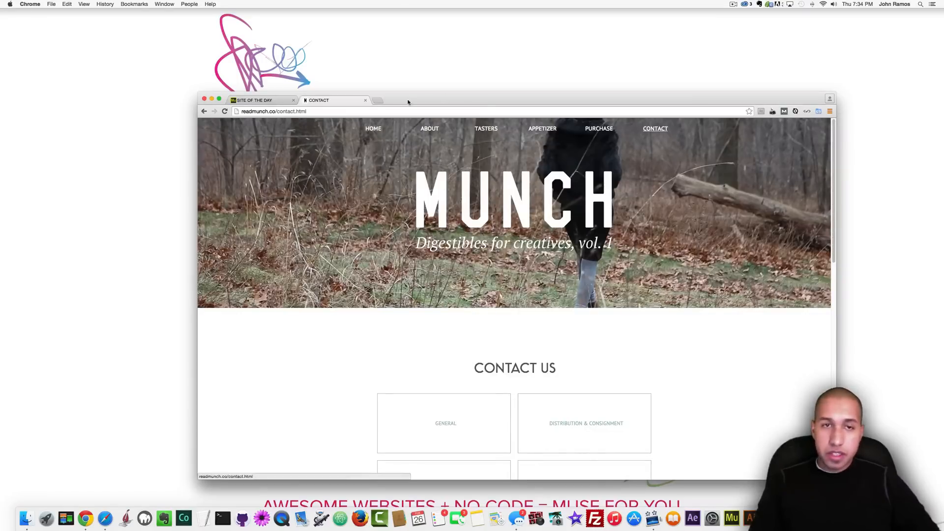